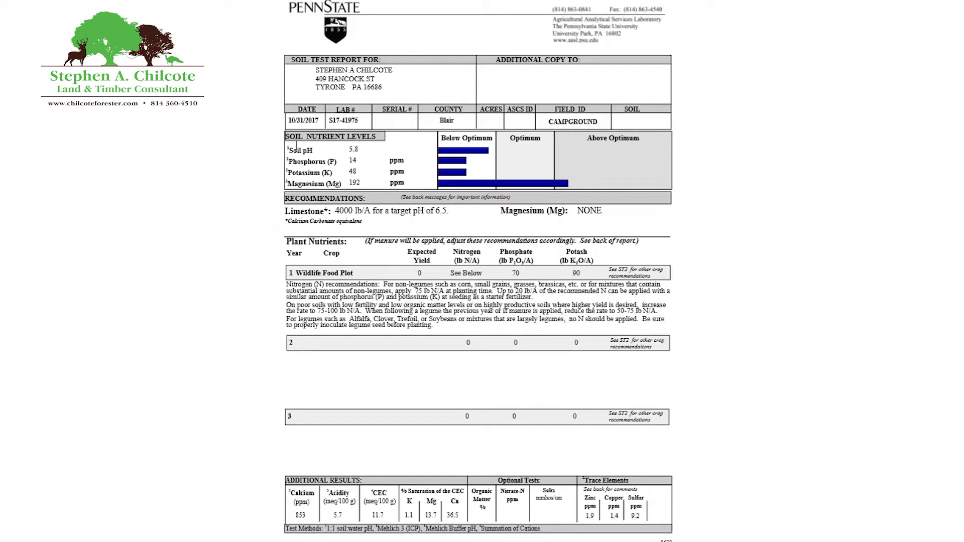
mouse_move(319, 157)
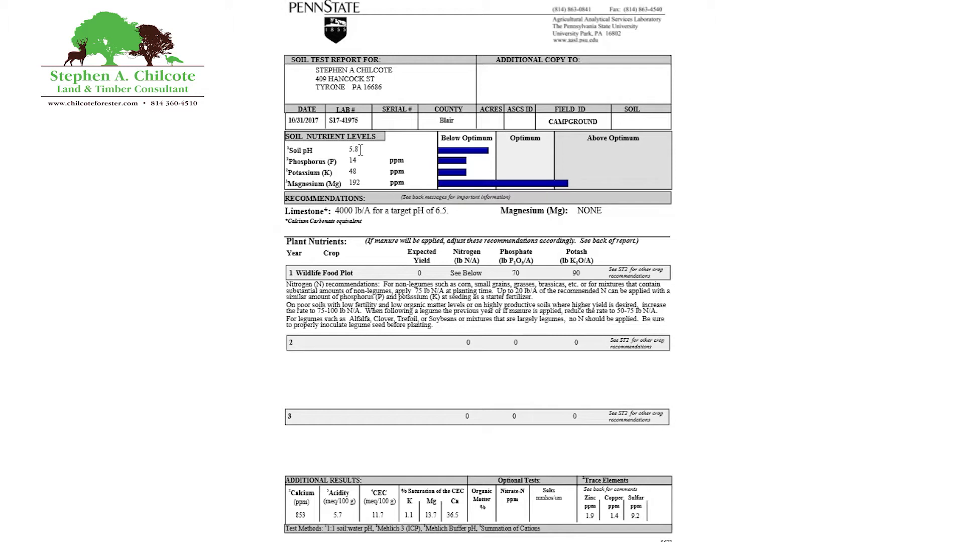
mouse_move(395, 153)
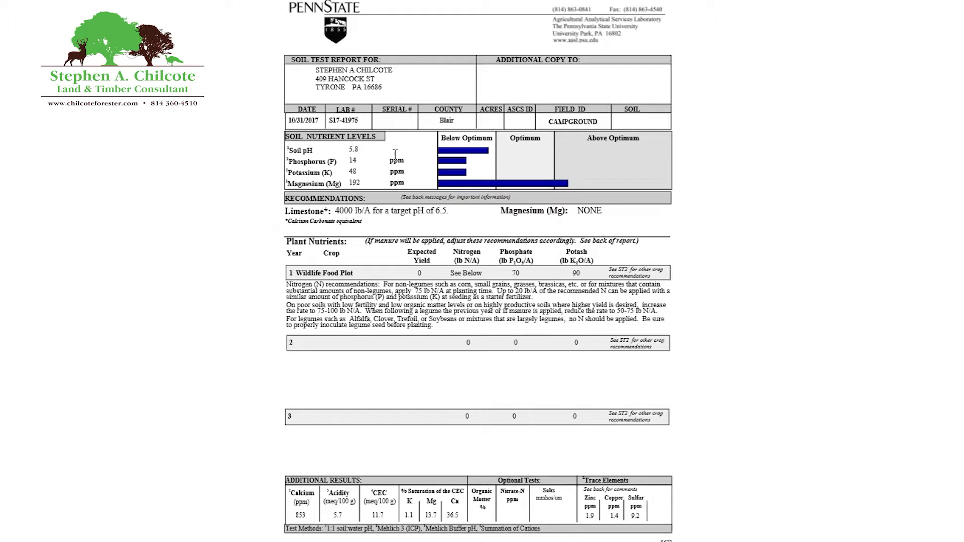
mouse_move(428, 163)
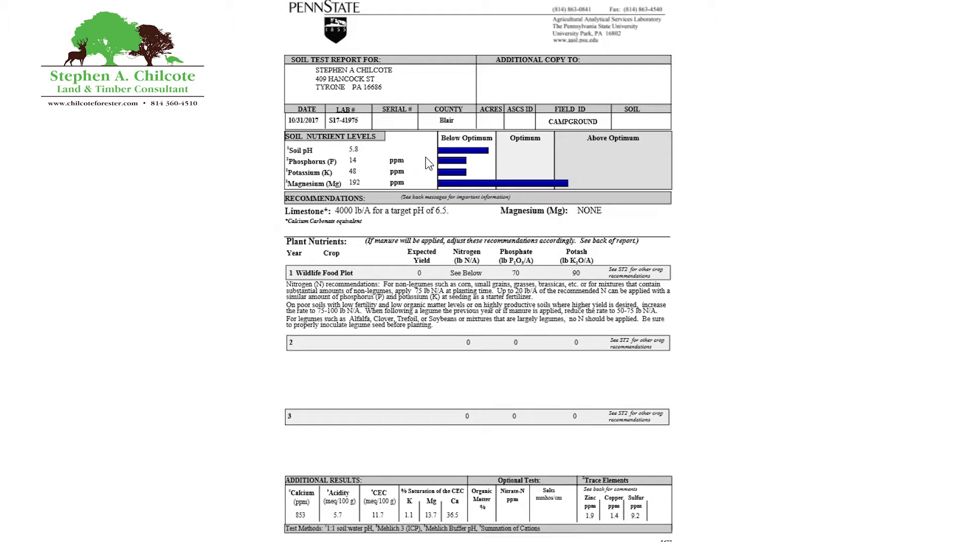
mouse_move(430, 164)
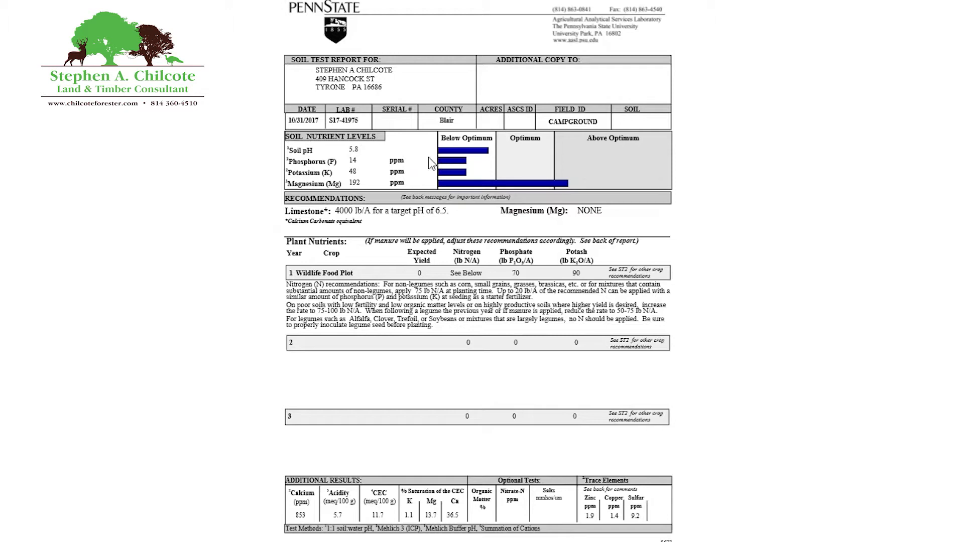
mouse_move(361, 154)
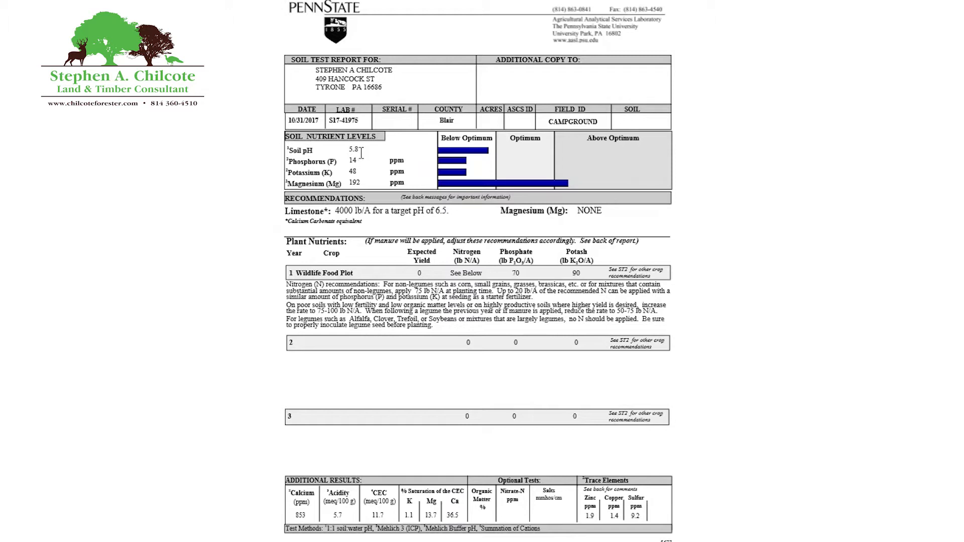
mouse_move(372, 156)
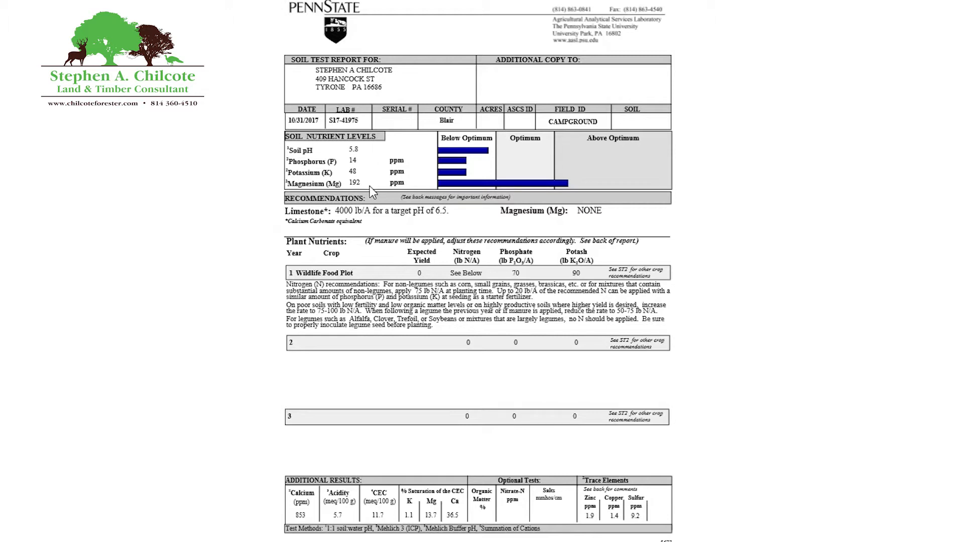
mouse_move(358, 213)
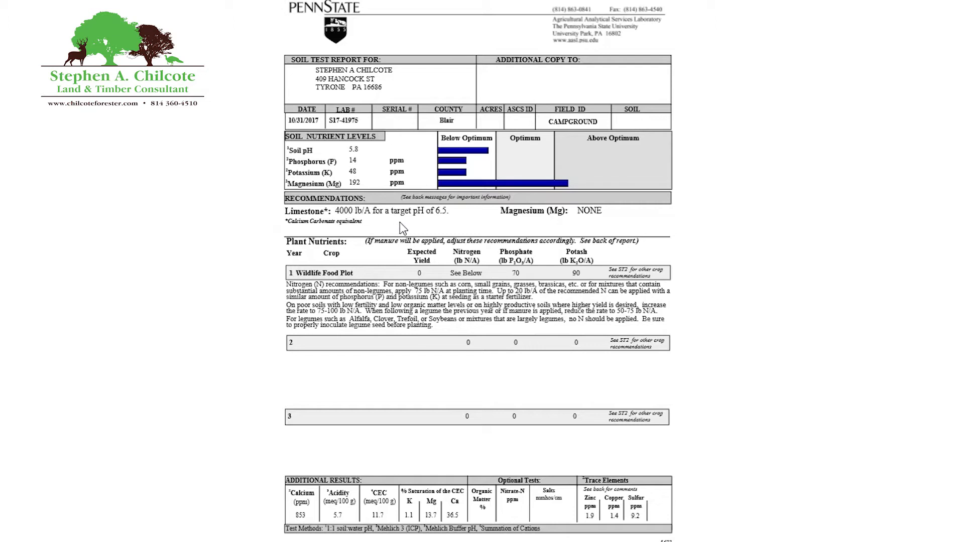
mouse_move(413, 227)
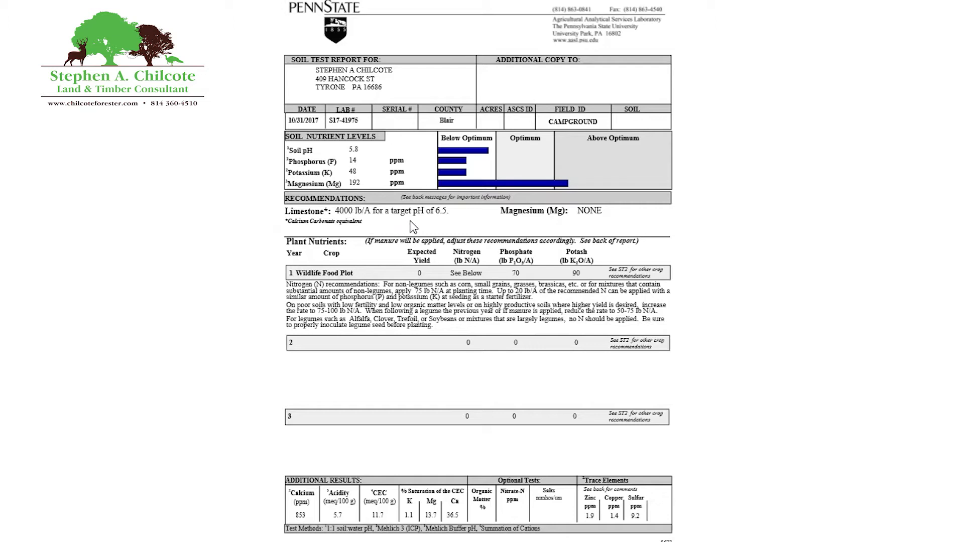
mouse_move(420, 219)
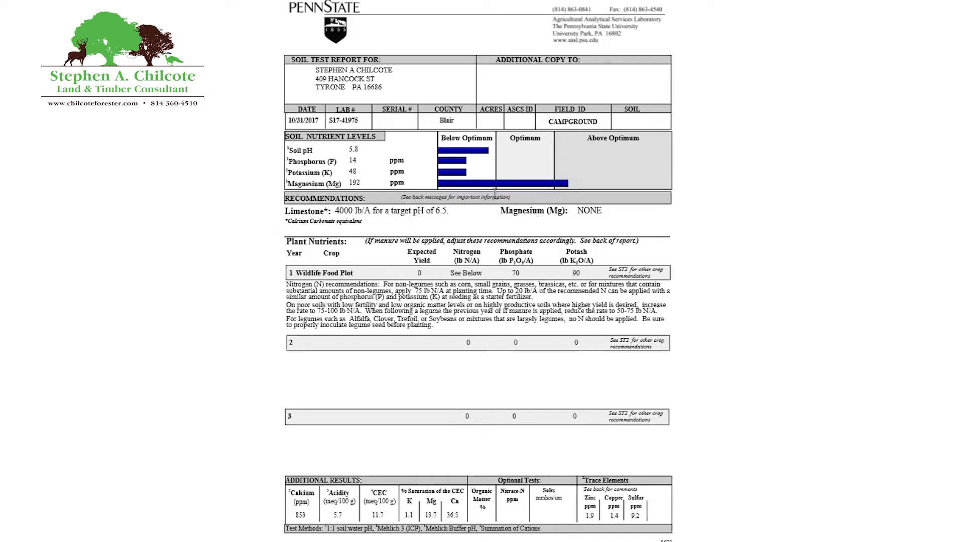
mouse_move(479, 191)
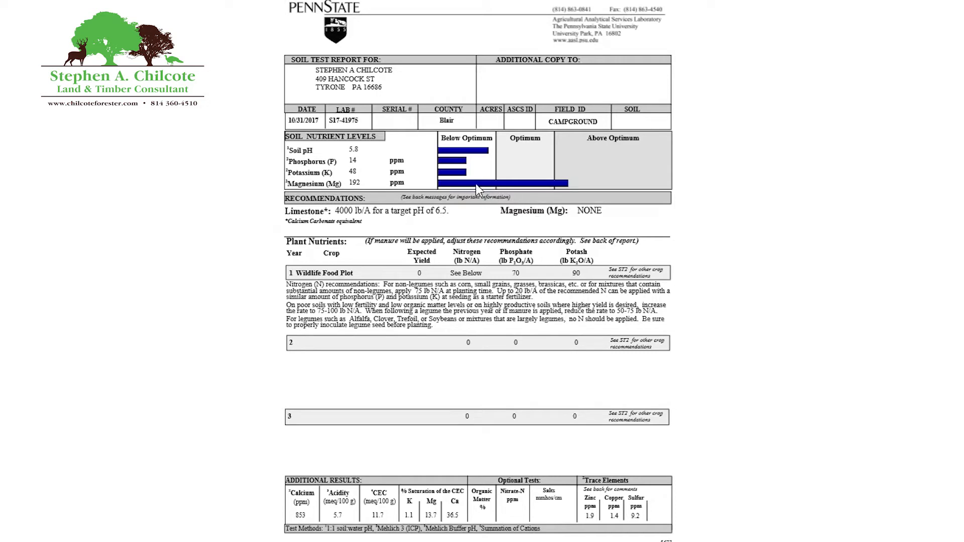
mouse_move(430, 236)
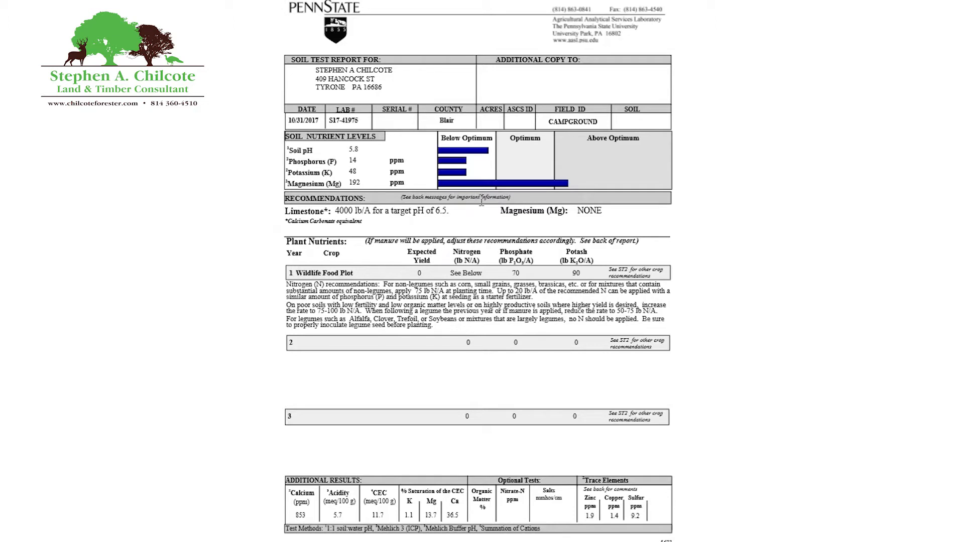
mouse_move(543, 192)
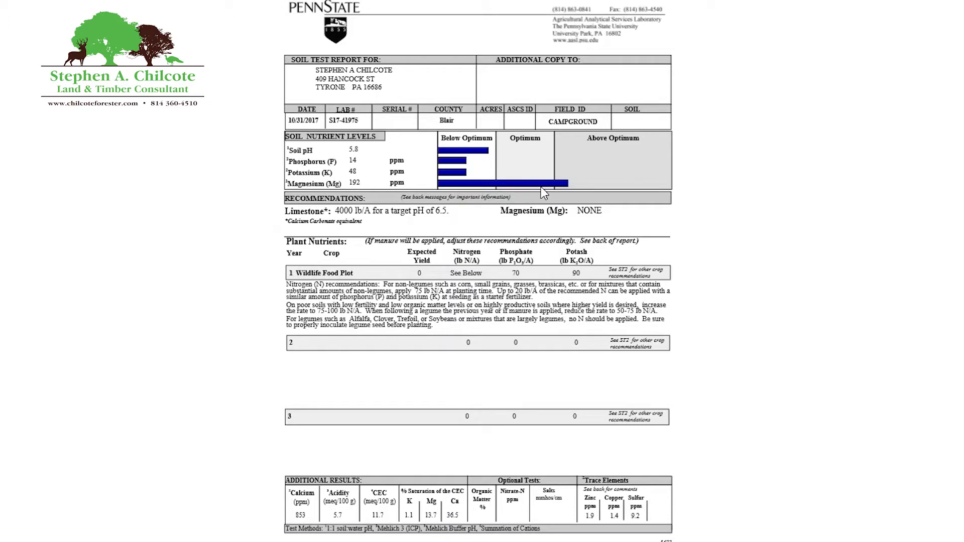
mouse_move(505, 197)
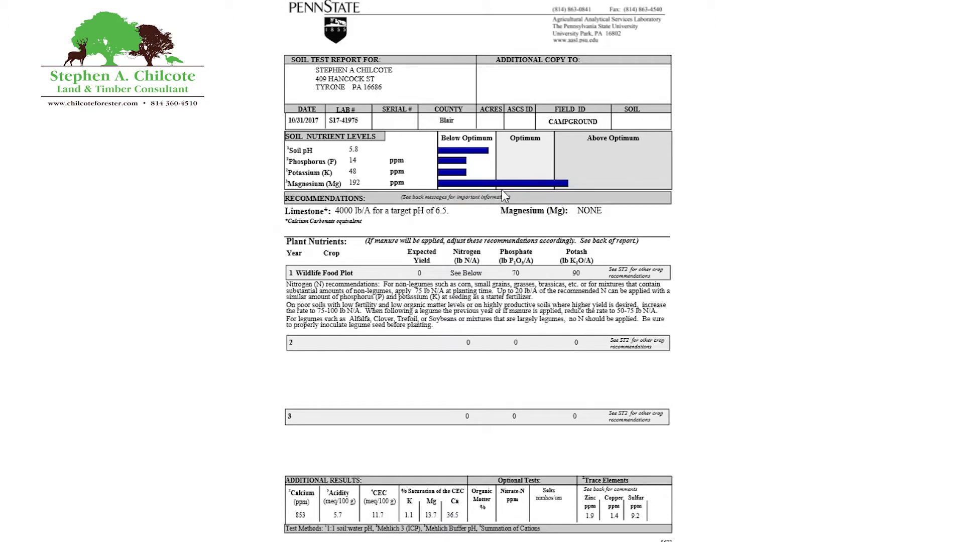
mouse_move(362, 200)
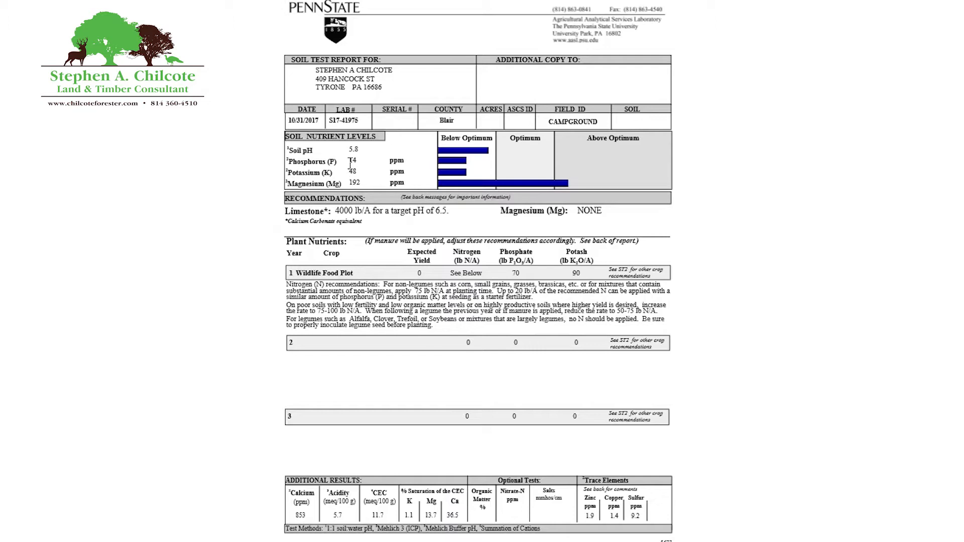
mouse_move(348, 163)
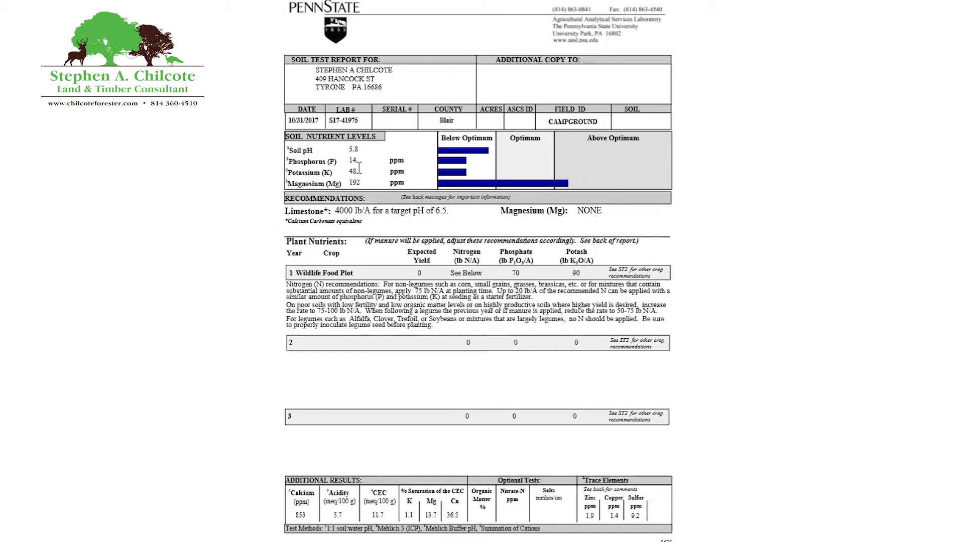
mouse_move(363, 170)
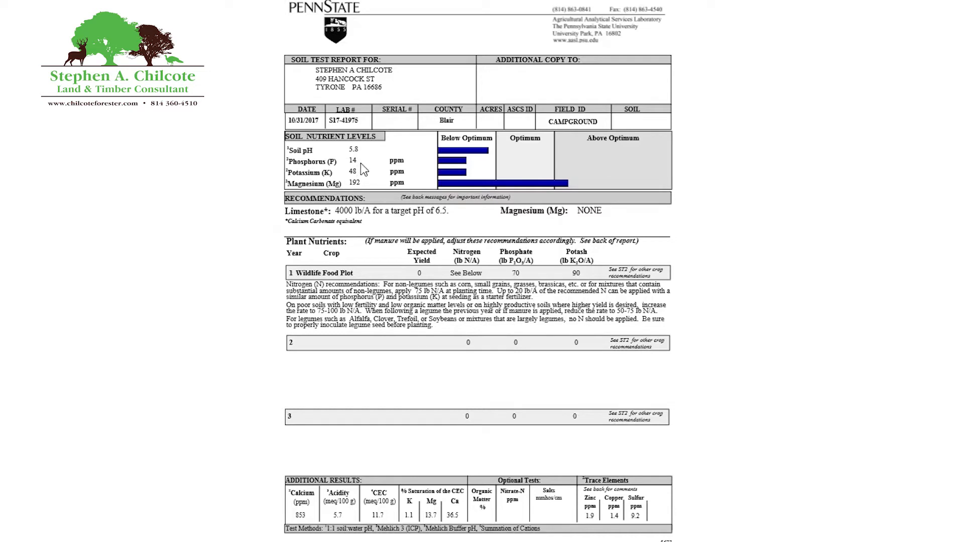
mouse_move(362, 184)
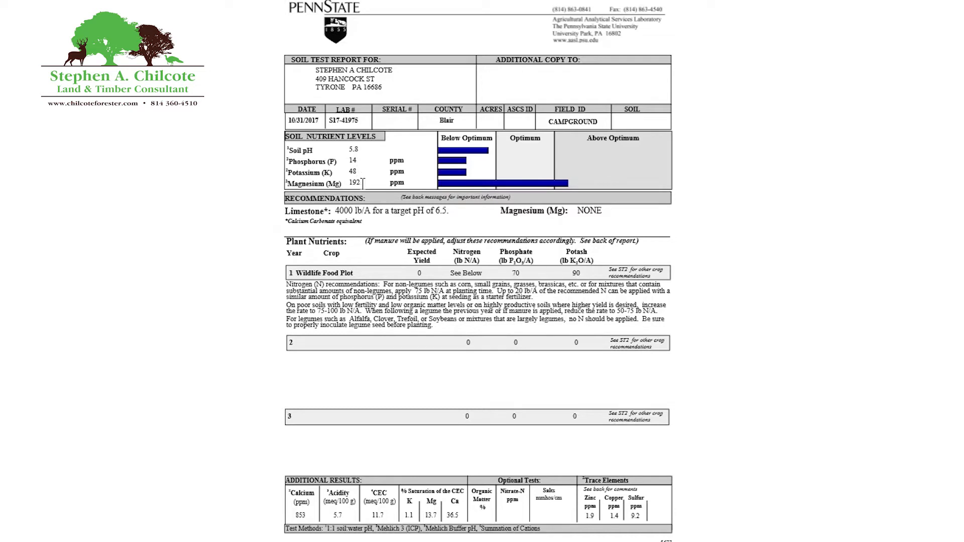
mouse_move(375, 254)
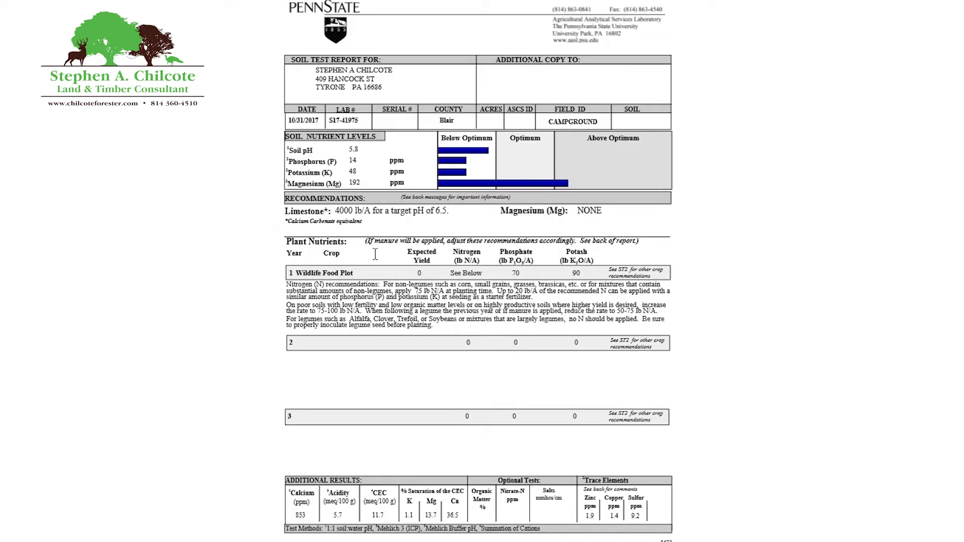
mouse_move(370, 197)
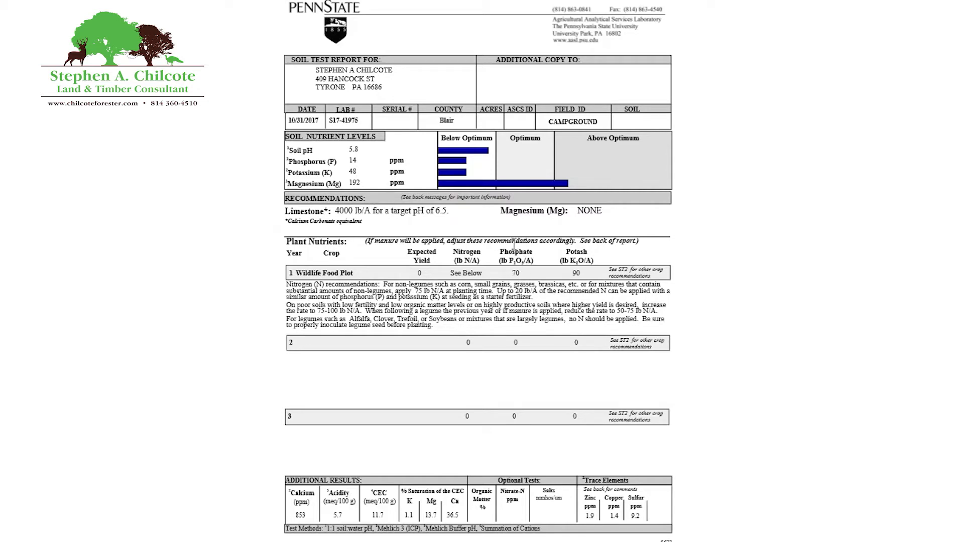
mouse_move(485, 257)
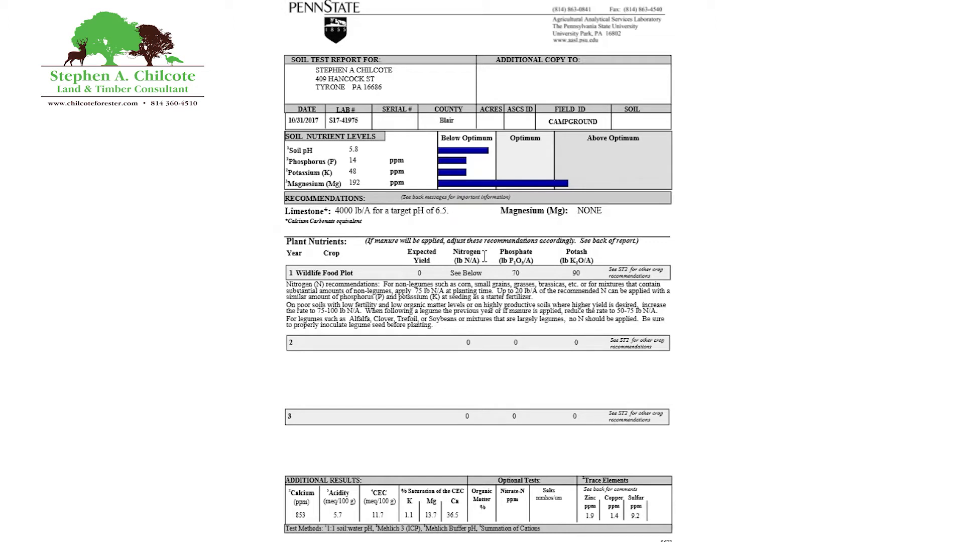
mouse_move(496, 265)
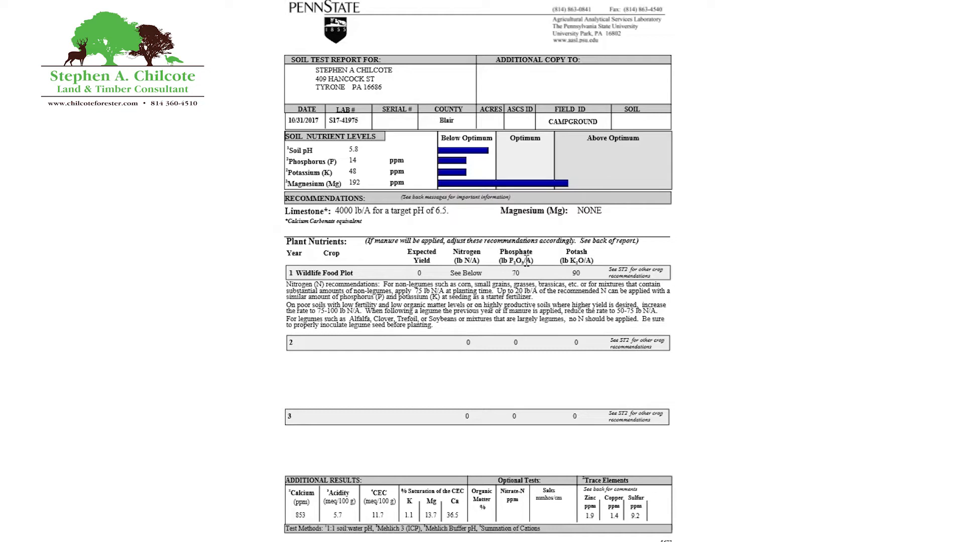
mouse_move(547, 268)
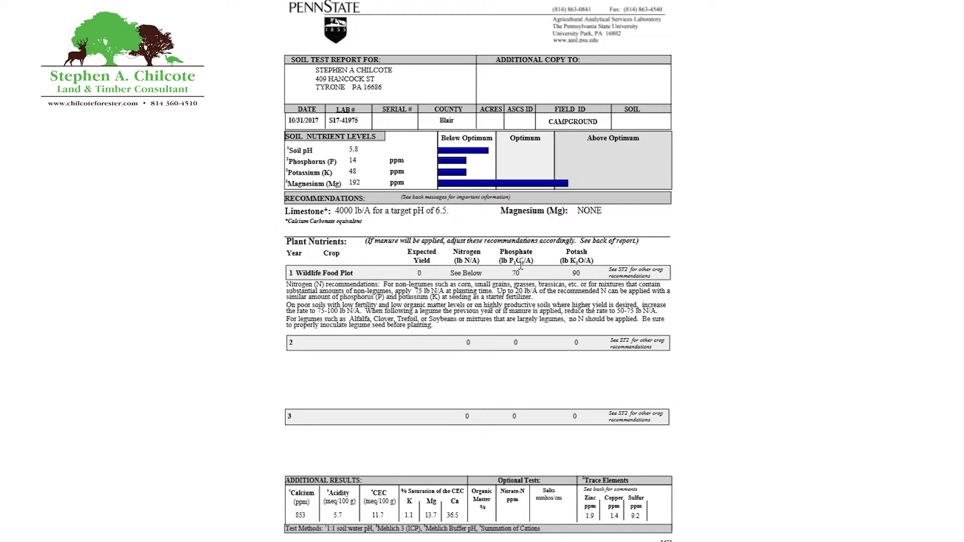
mouse_move(551, 271)
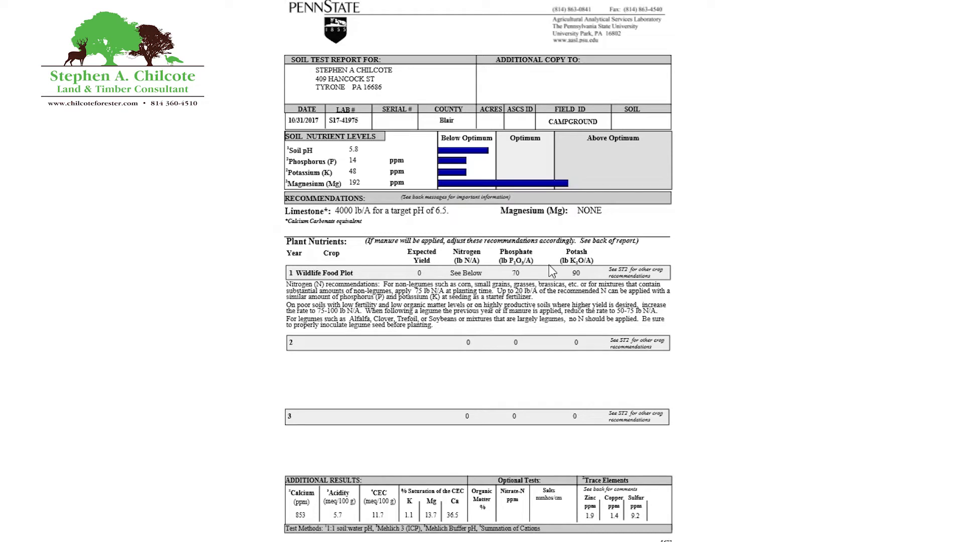
mouse_move(569, 265)
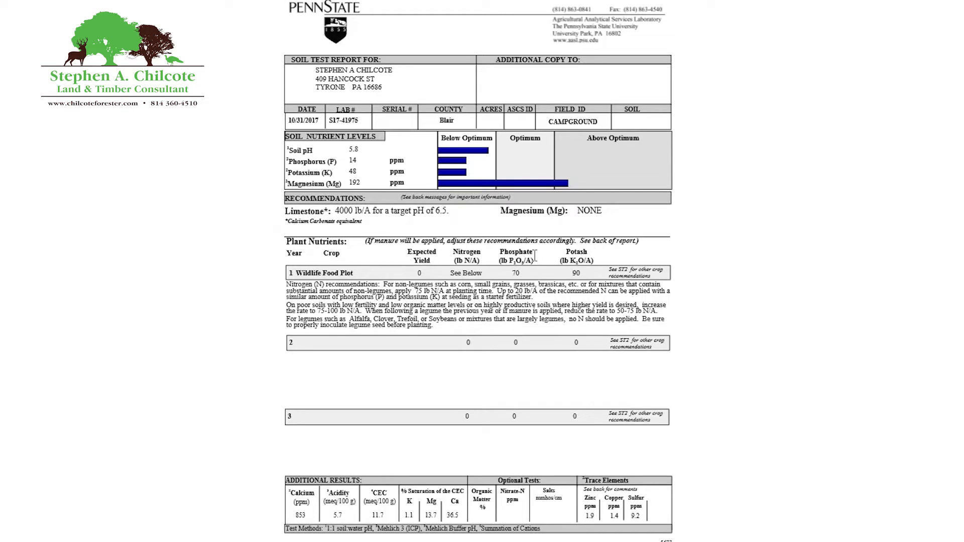
mouse_move(553, 257)
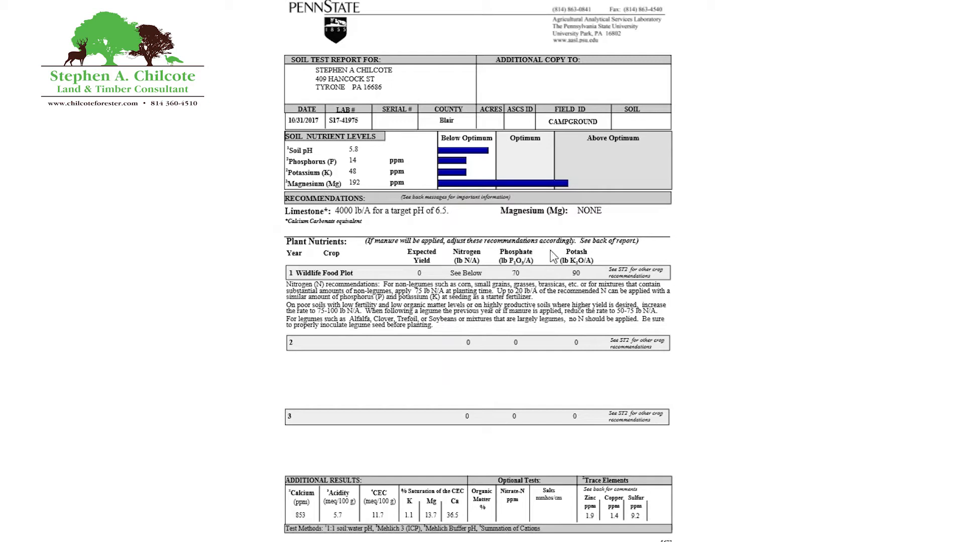
mouse_move(575, 255)
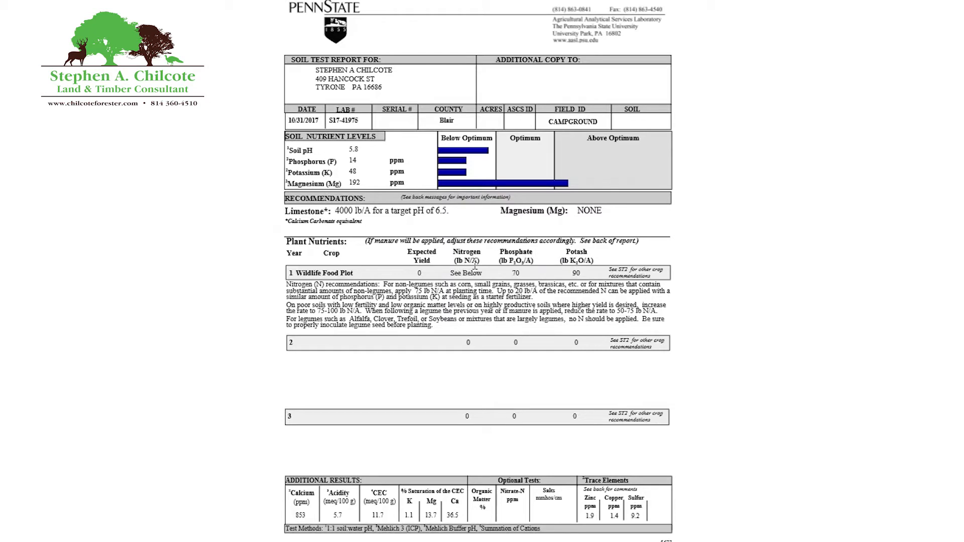
mouse_move(493, 268)
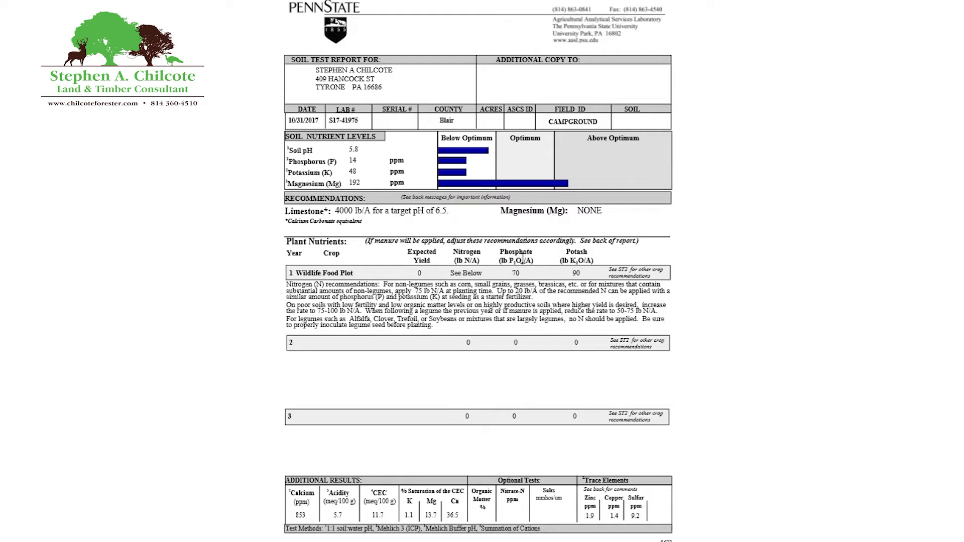
mouse_move(551, 269)
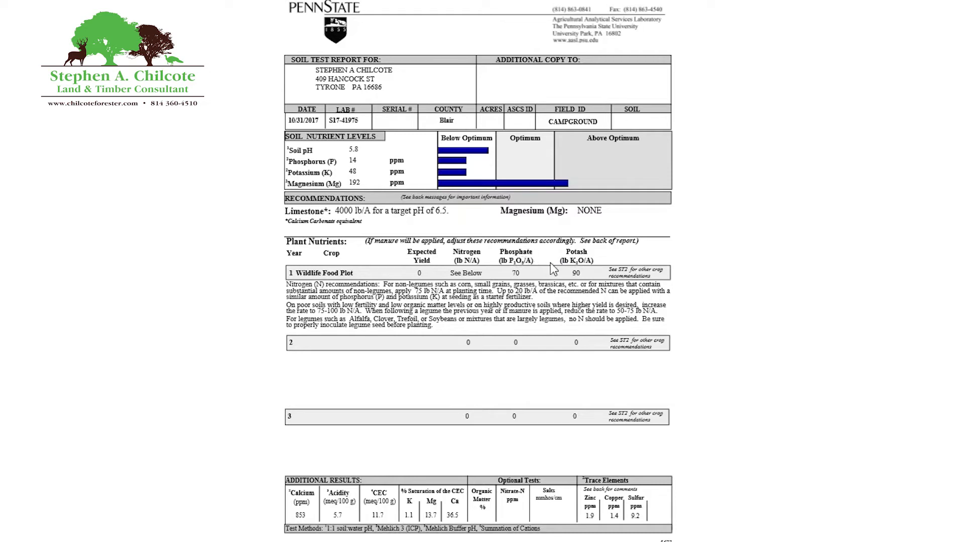
mouse_move(584, 264)
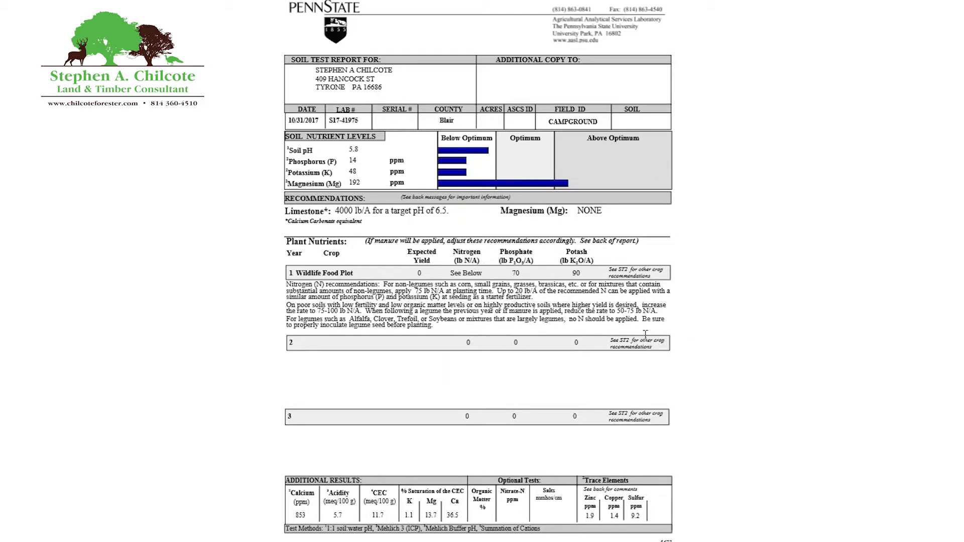
mouse_move(562, 393)
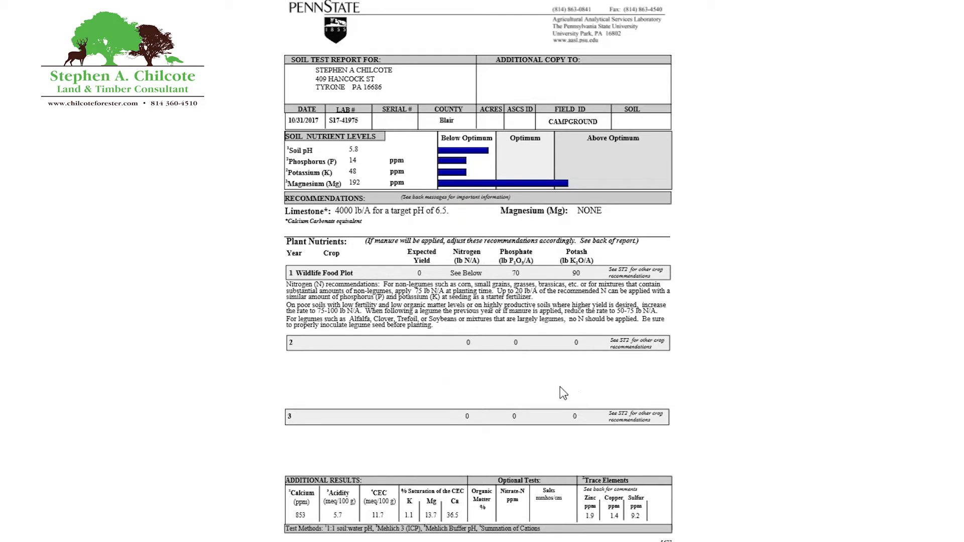
mouse_move(633, 326)
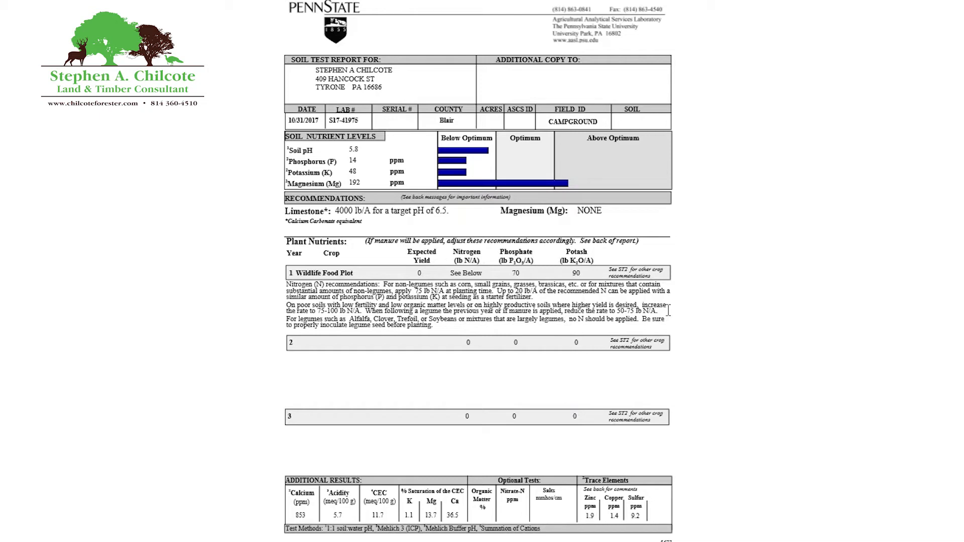
mouse_move(485, 367)
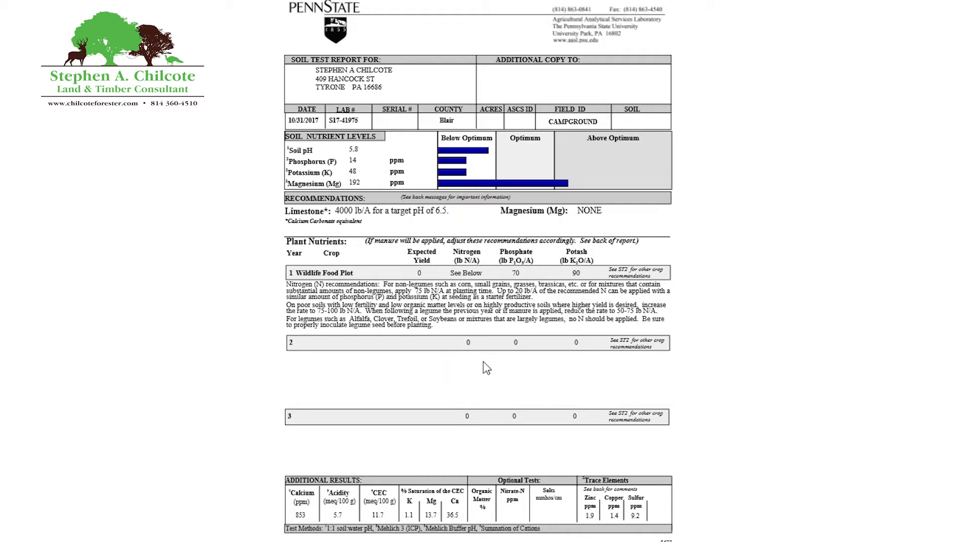
mouse_move(491, 342)
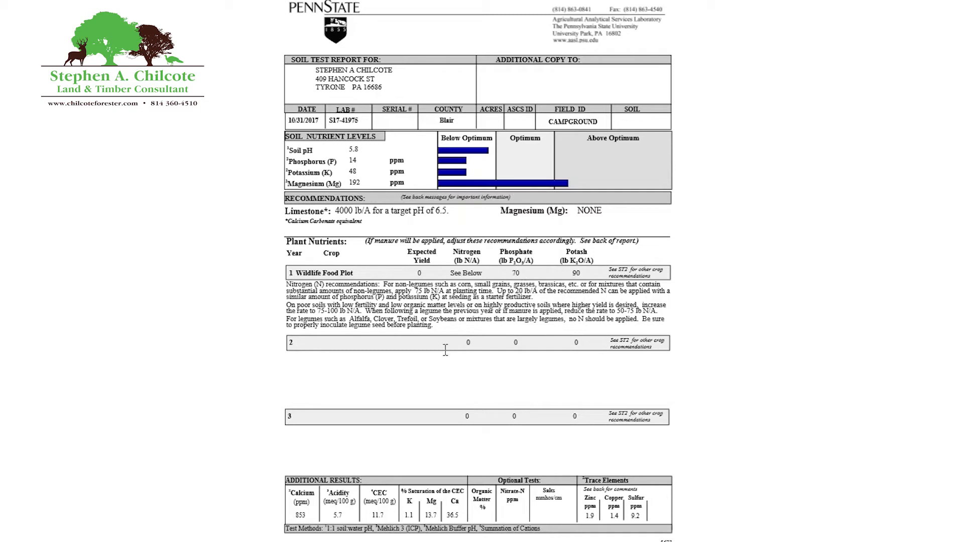
mouse_move(568, 459)
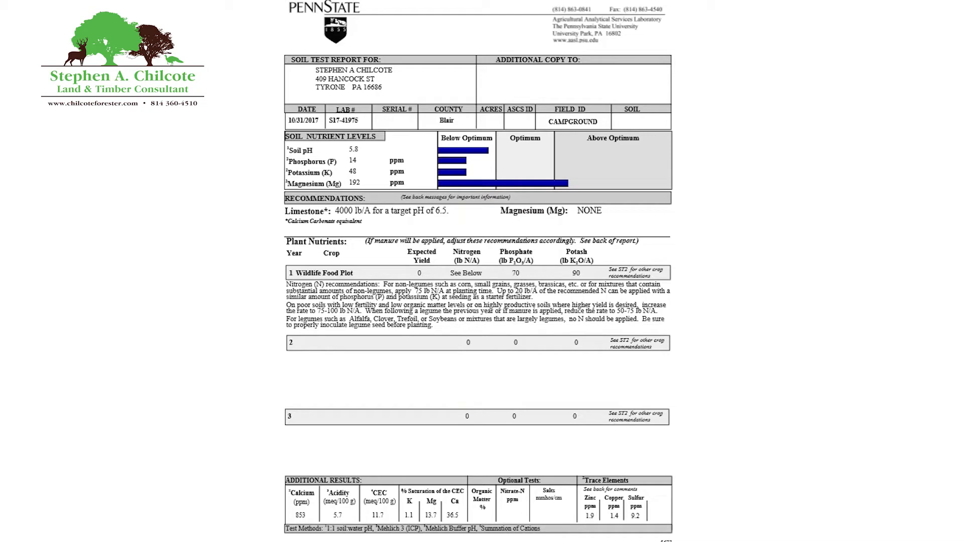
mouse_move(463, 324)
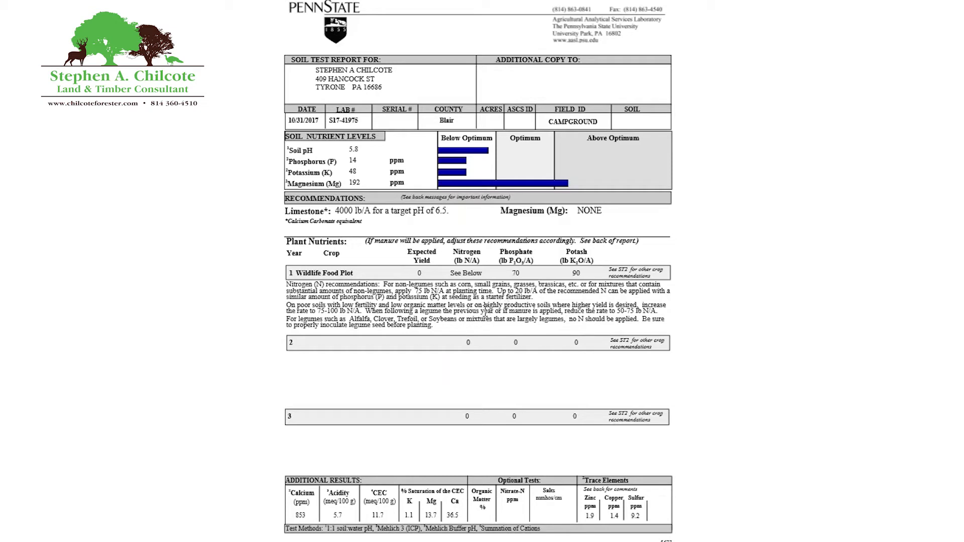
mouse_move(480, 335)
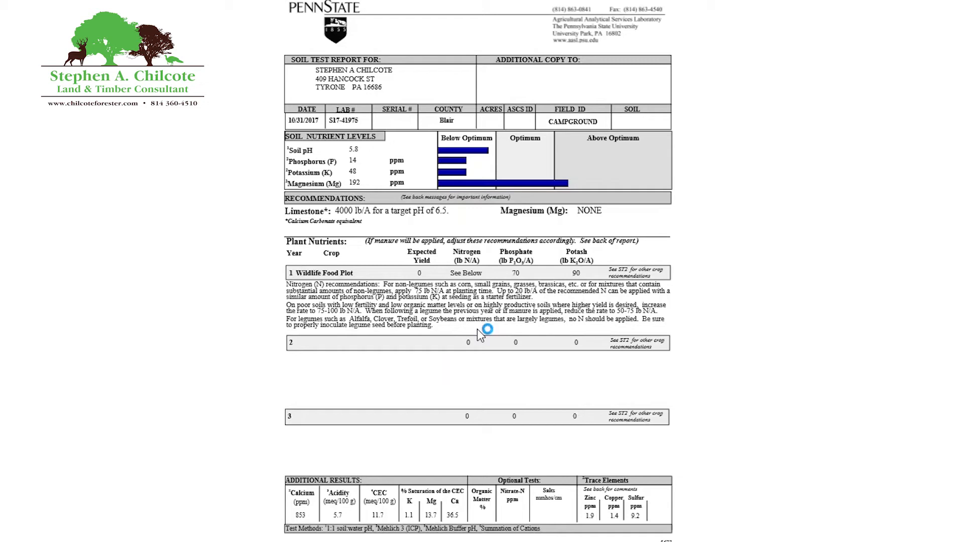
mouse_move(488, 350)
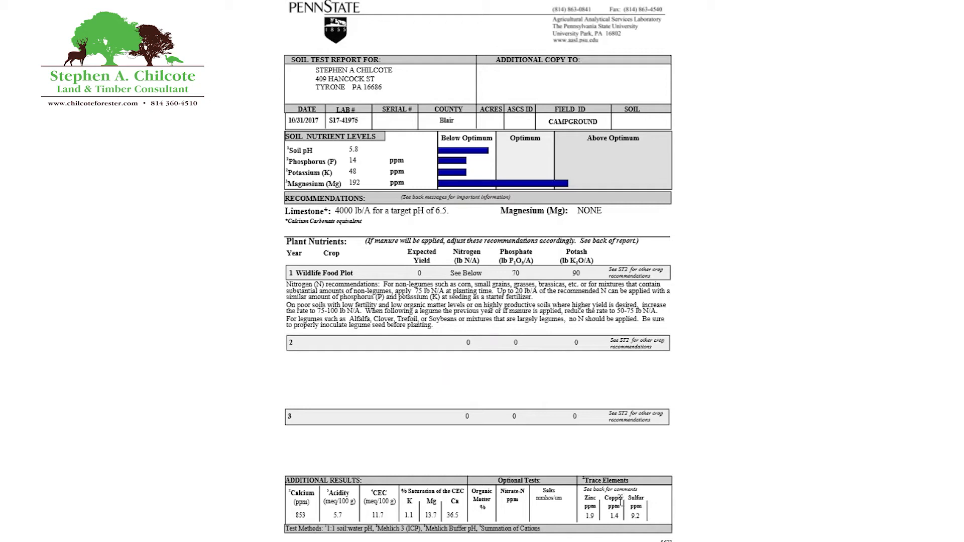
mouse_move(559, 446)
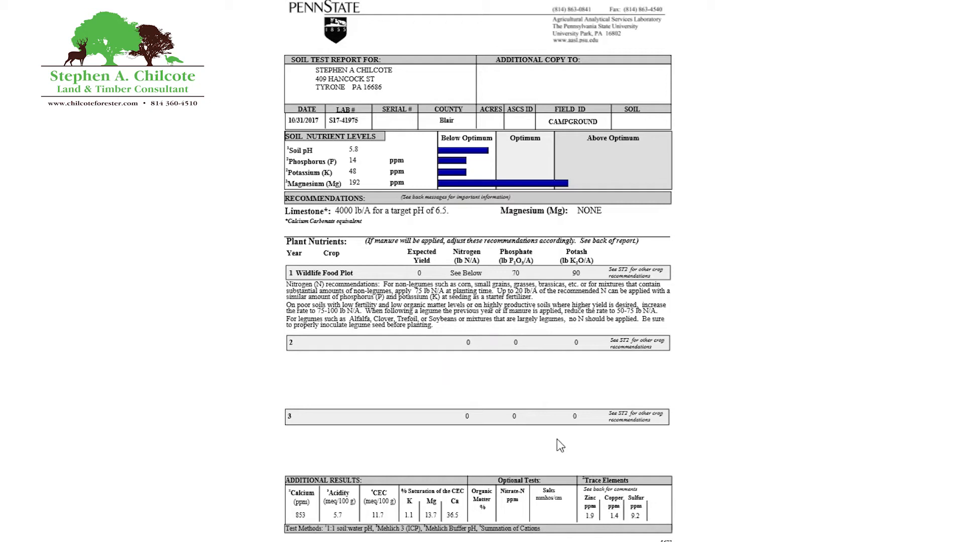
mouse_move(495, 370)
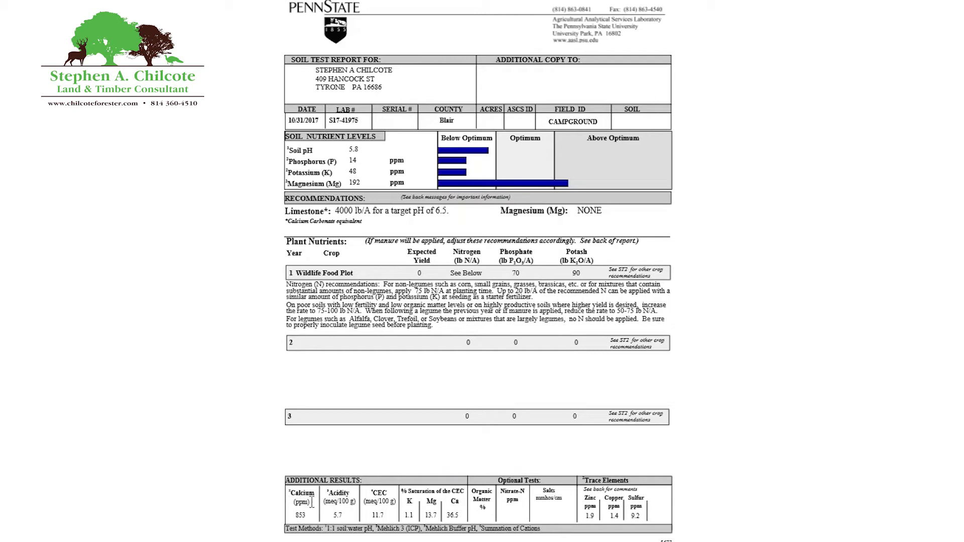
mouse_move(289, 510)
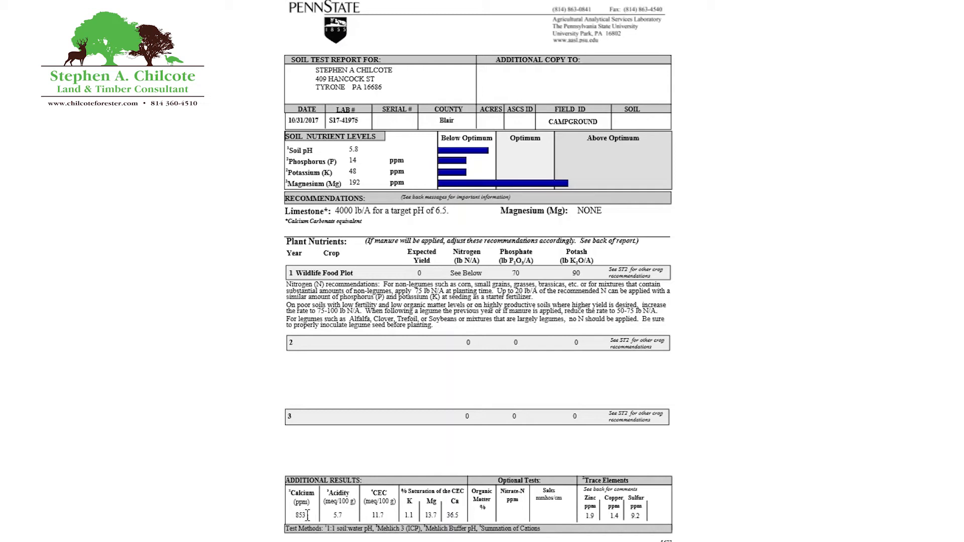
mouse_move(362, 244)
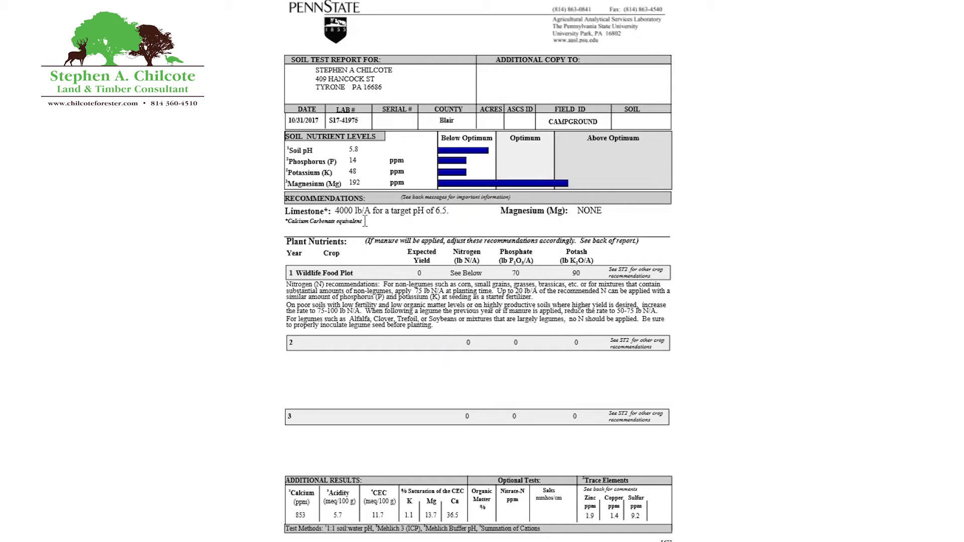
mouse_move(381, 229)
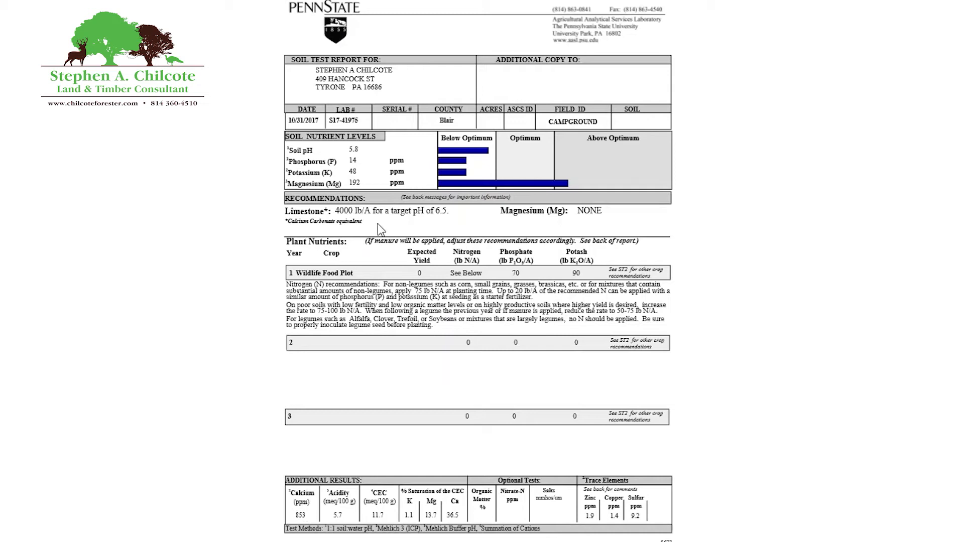
mouse_move(403, 231)
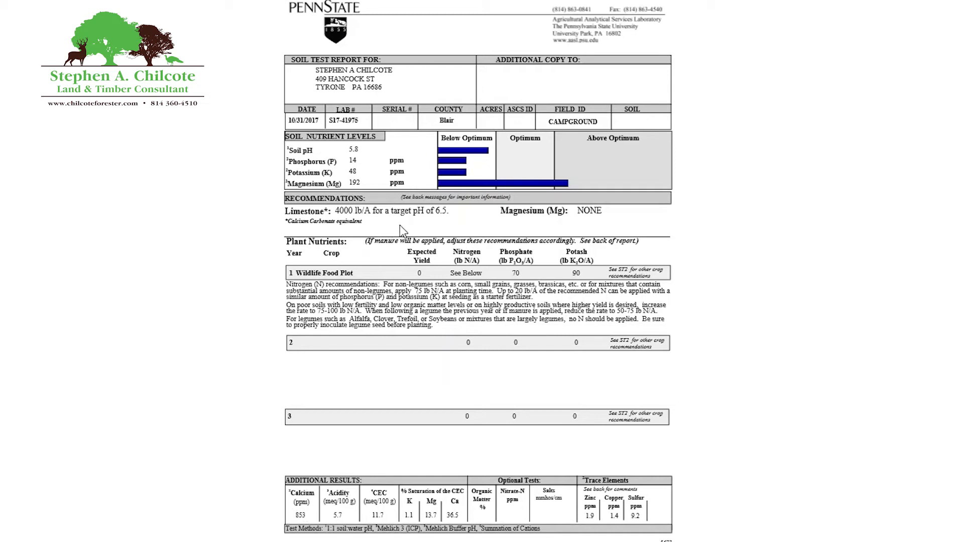
mouse_move(418, 229)
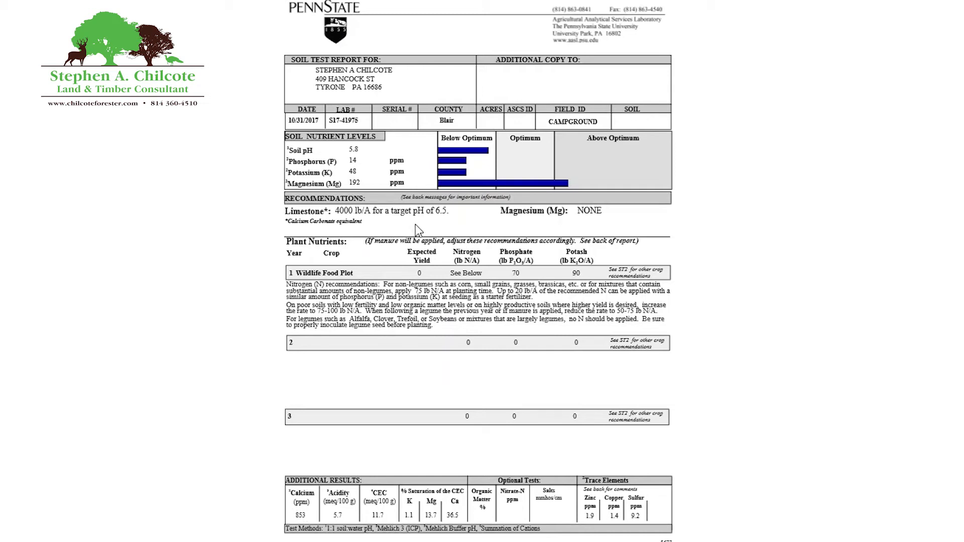
mouse_move(427, 230)
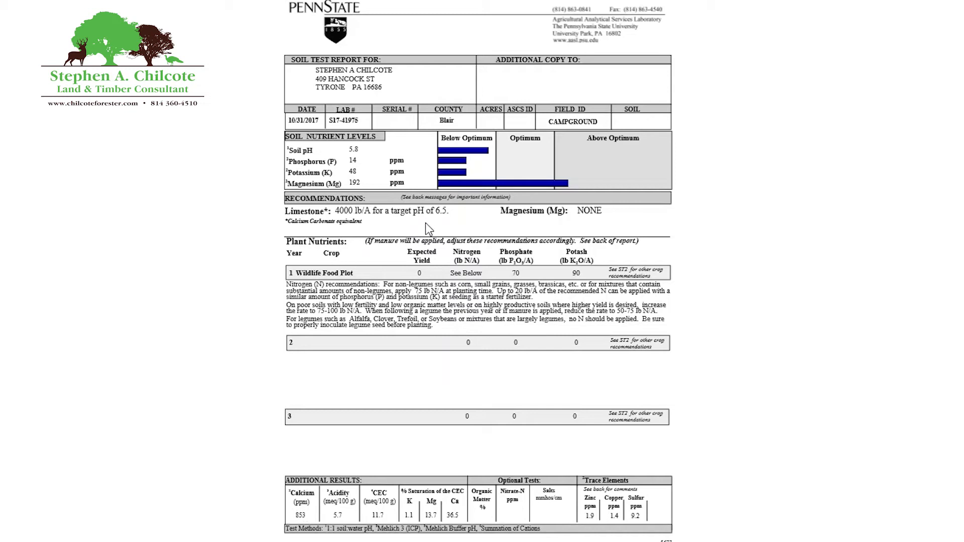
mouse_move(303, 517)
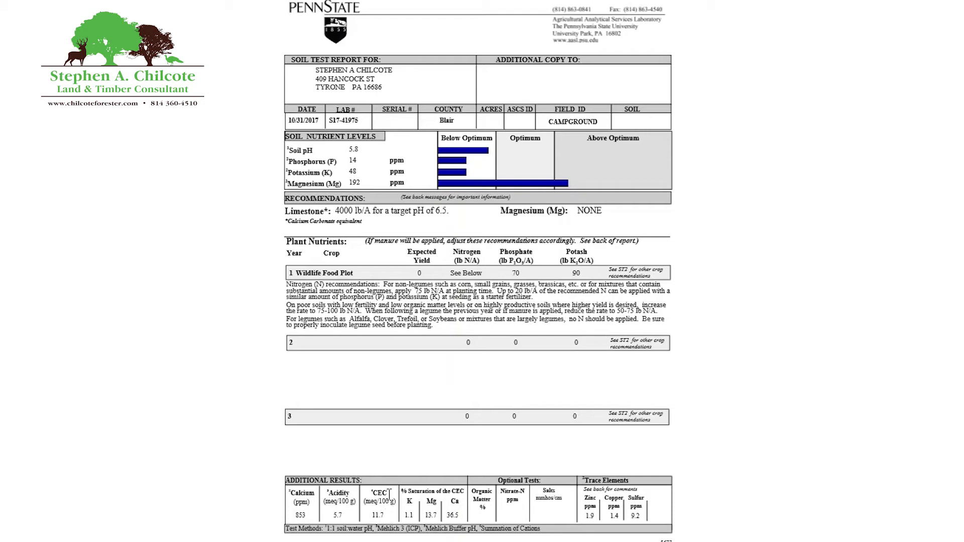
mouse_move(397, 484)
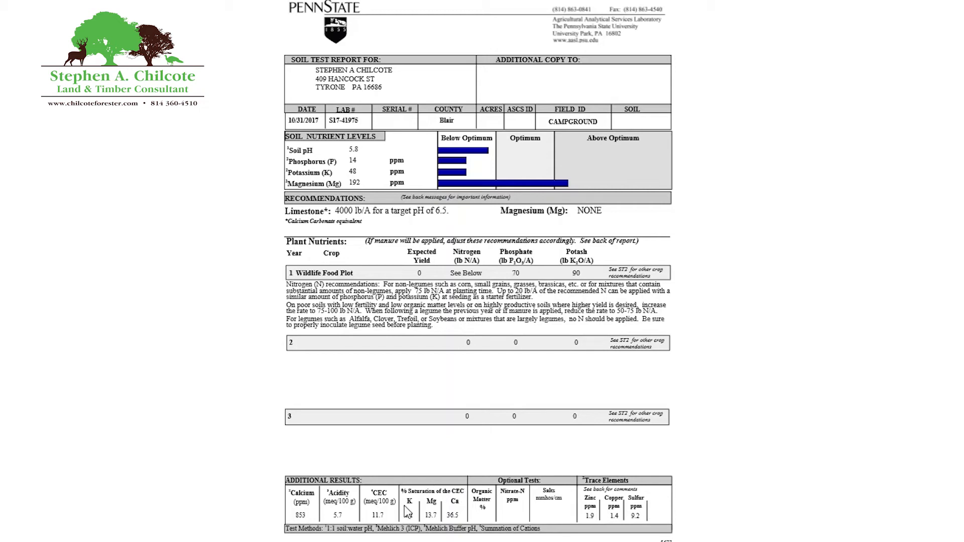
mouse_move(437, 513)
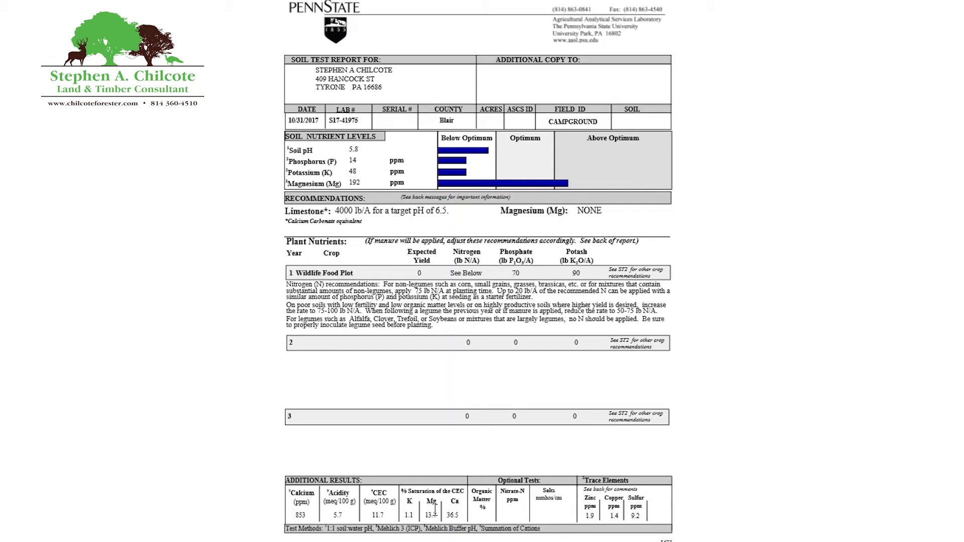
mouse_move(470, 510)
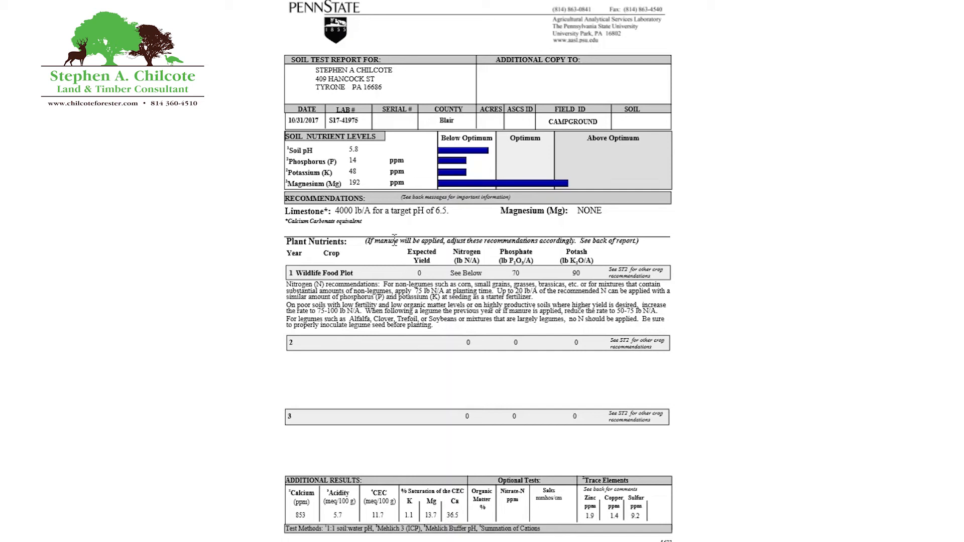
mouse_move(391, 229)
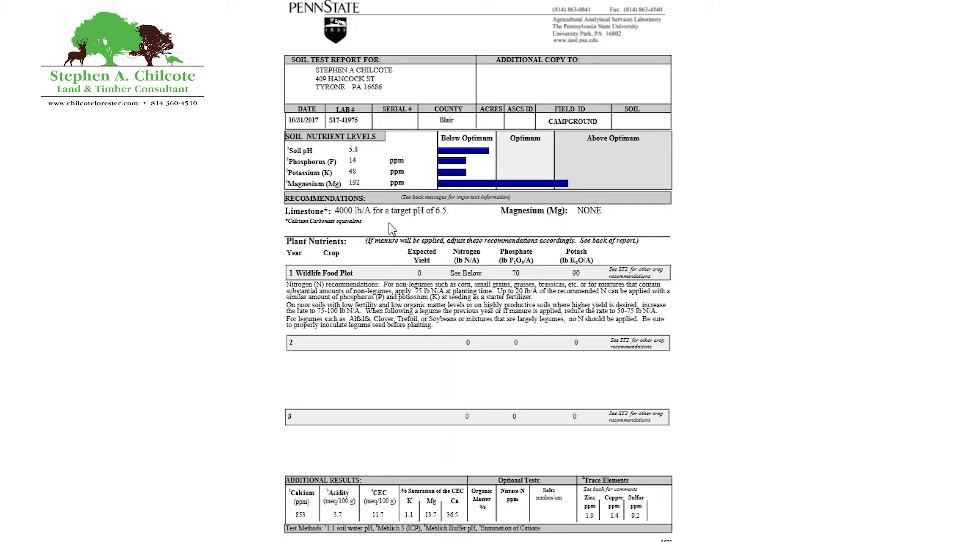
mouse_move(397, 376)
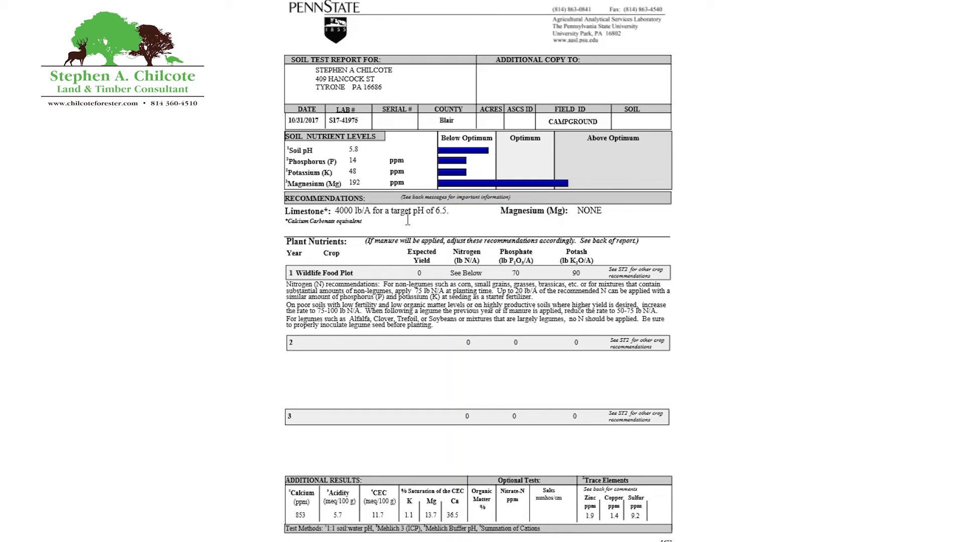
mouse_move(411, 225)
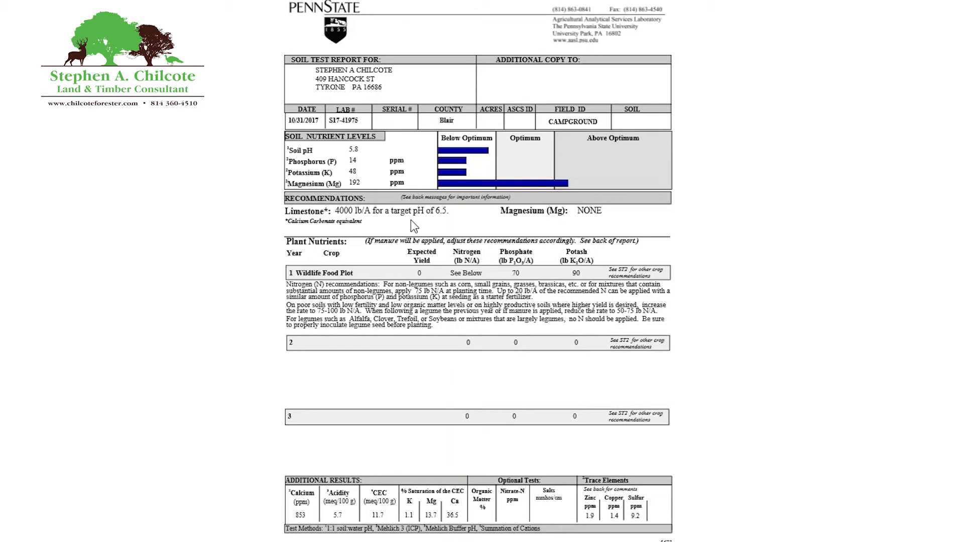
mouse_move(402, 370)
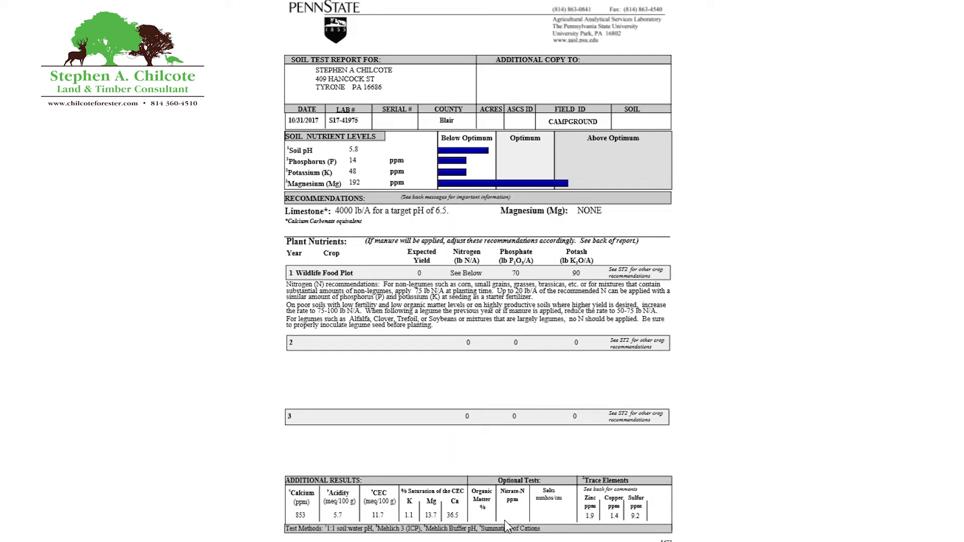
mouse_move(480, 515)
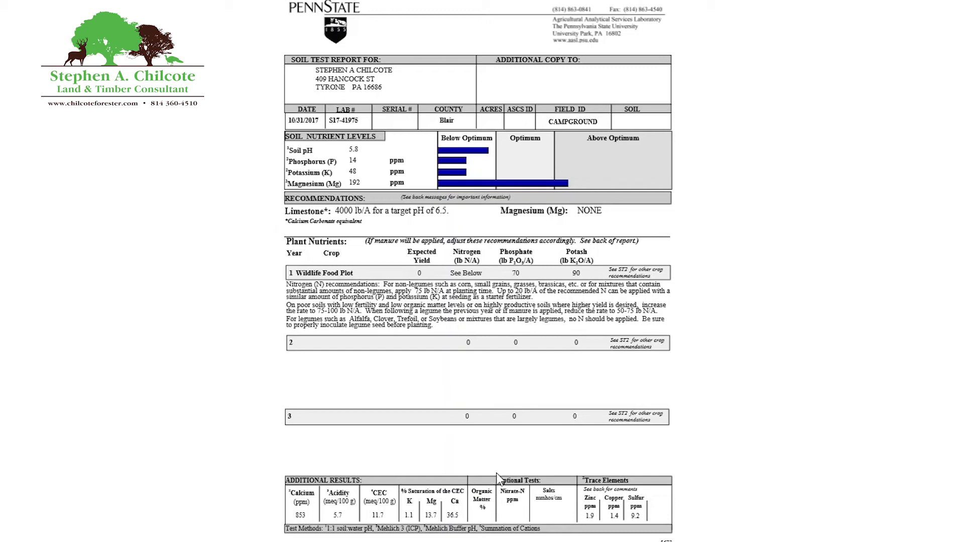
mouse_move(492, 439)
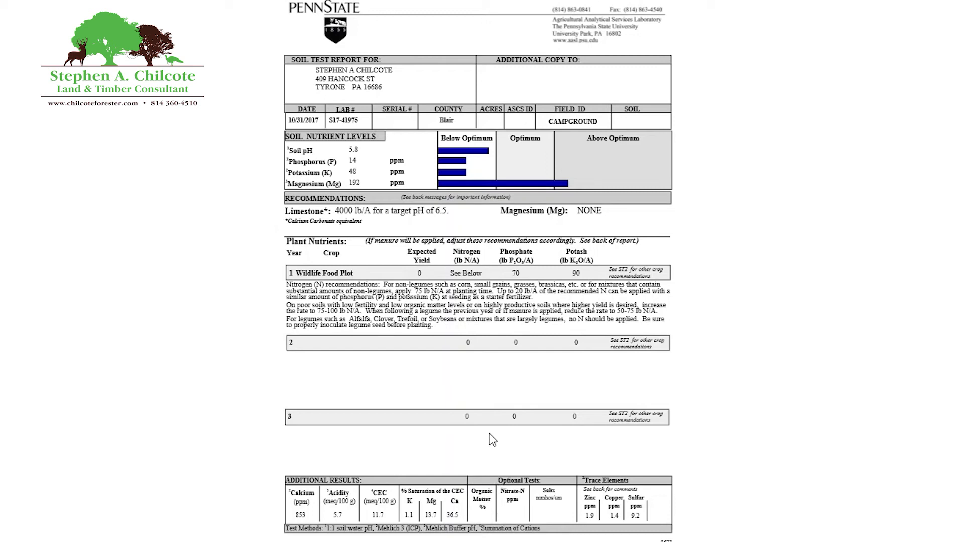
mouse_move(489, 441)
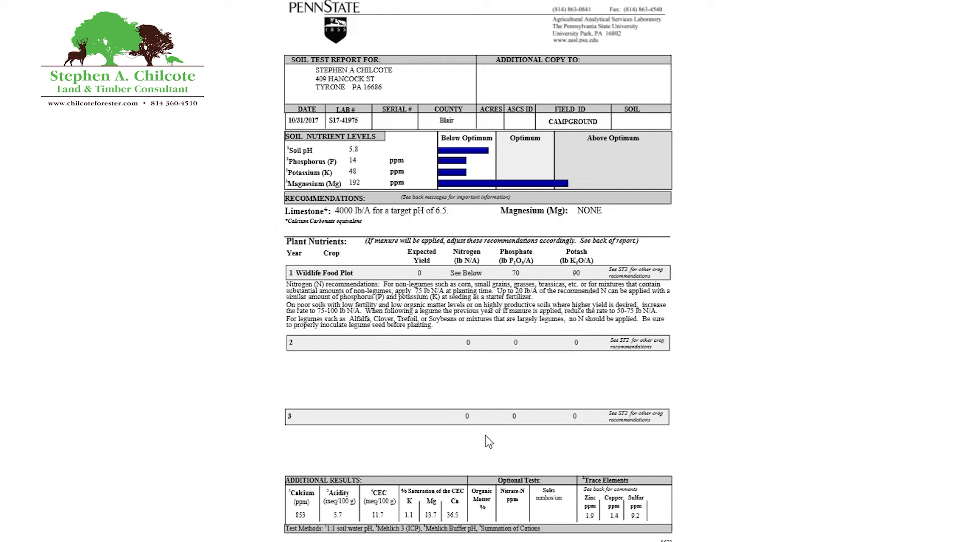
mouse_move(523, 466)
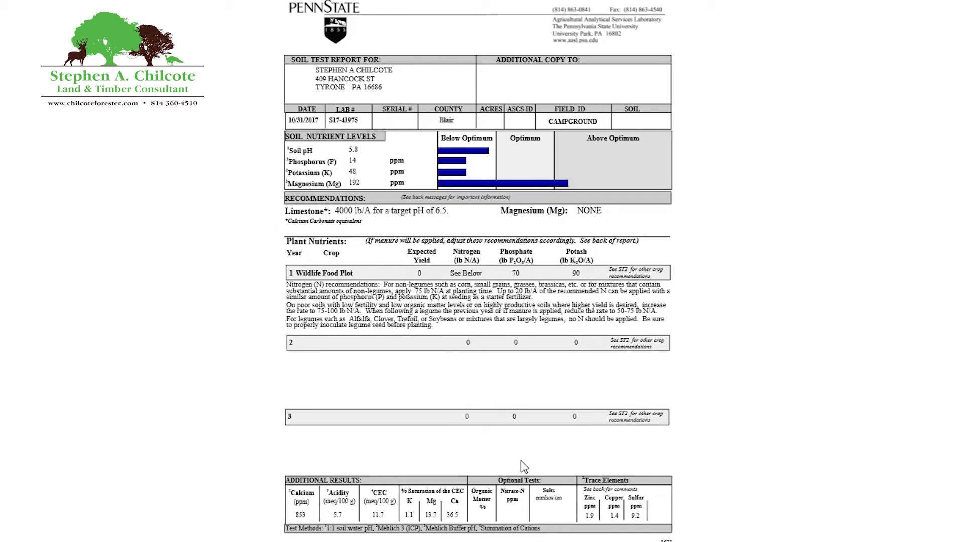
mouse_move(489, 522)
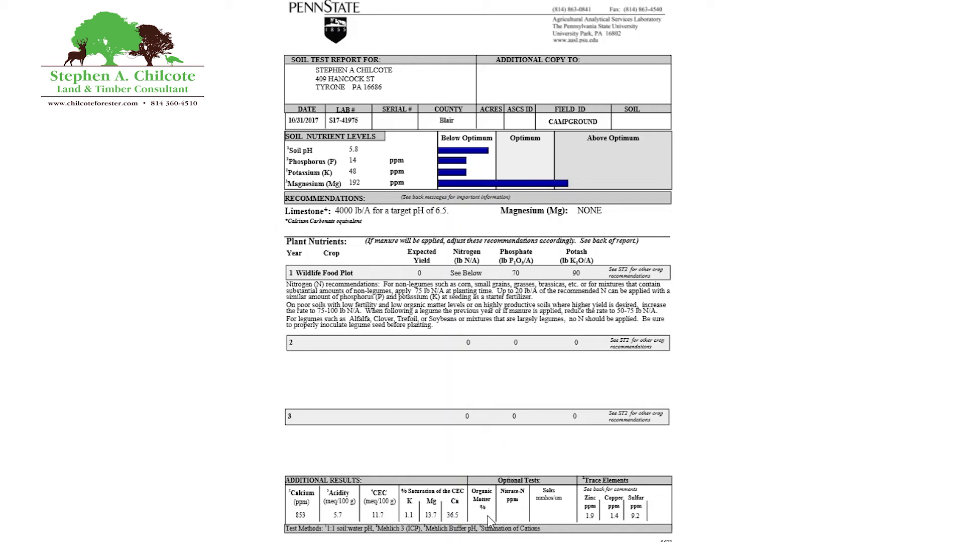
mouse_move(484, 515)
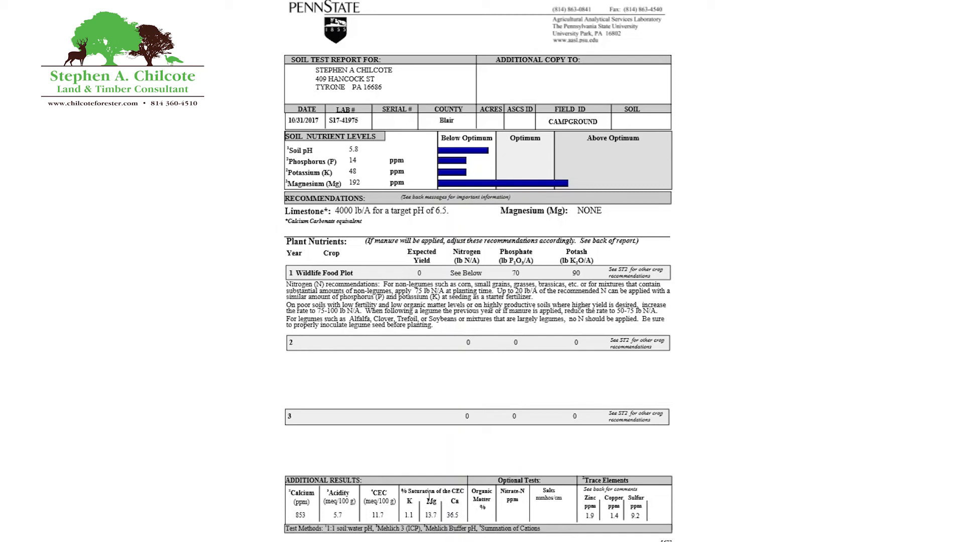
mouse_move(466, 481)
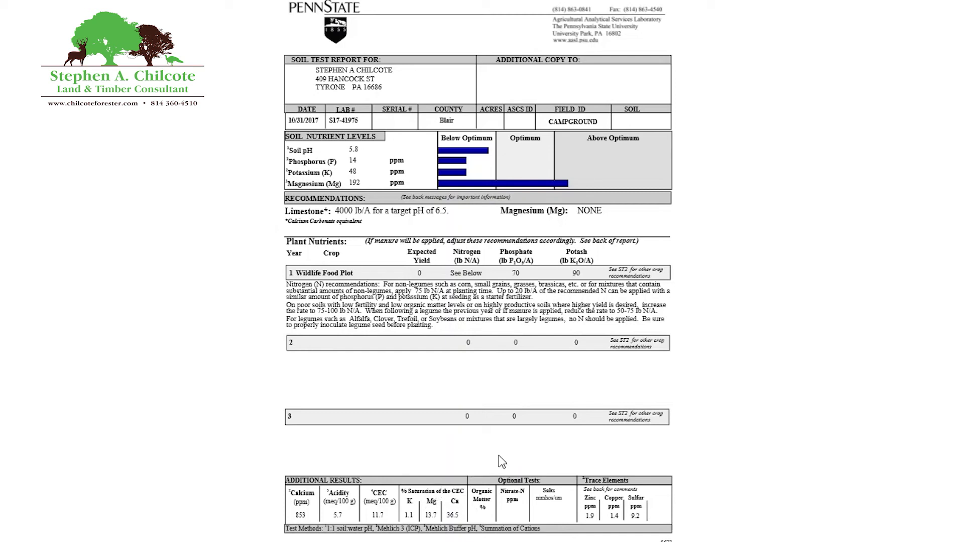
mouse_move(528, 467)
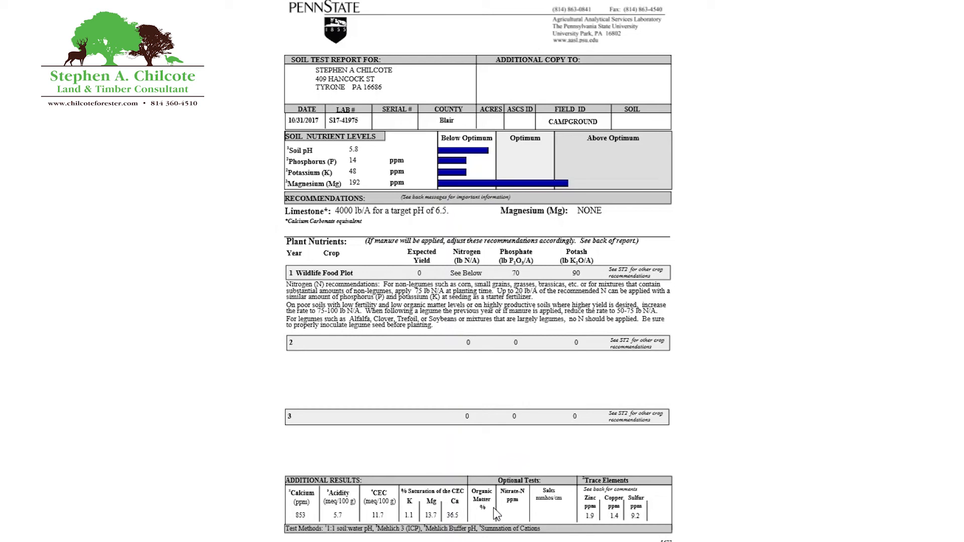
mouse_move(512, 514)
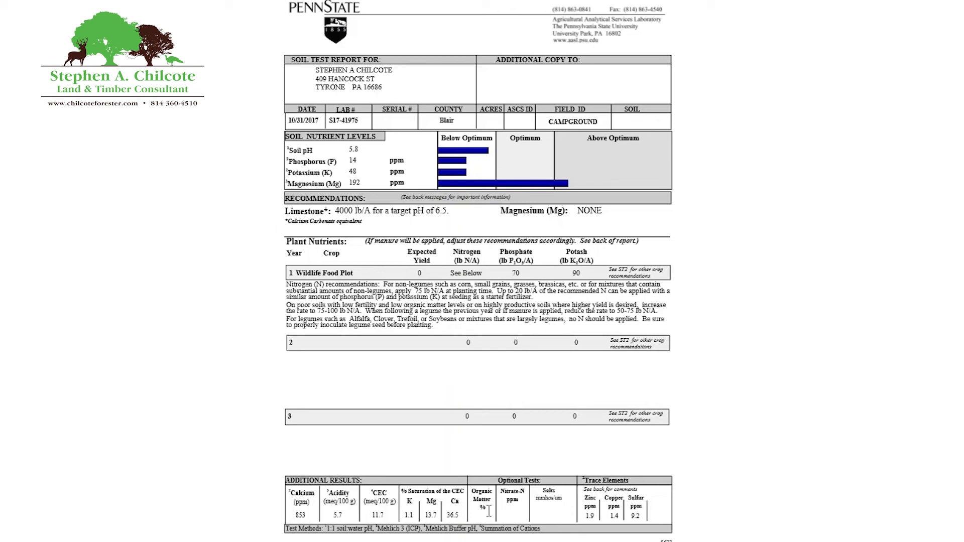
mouse_move(495, 523)
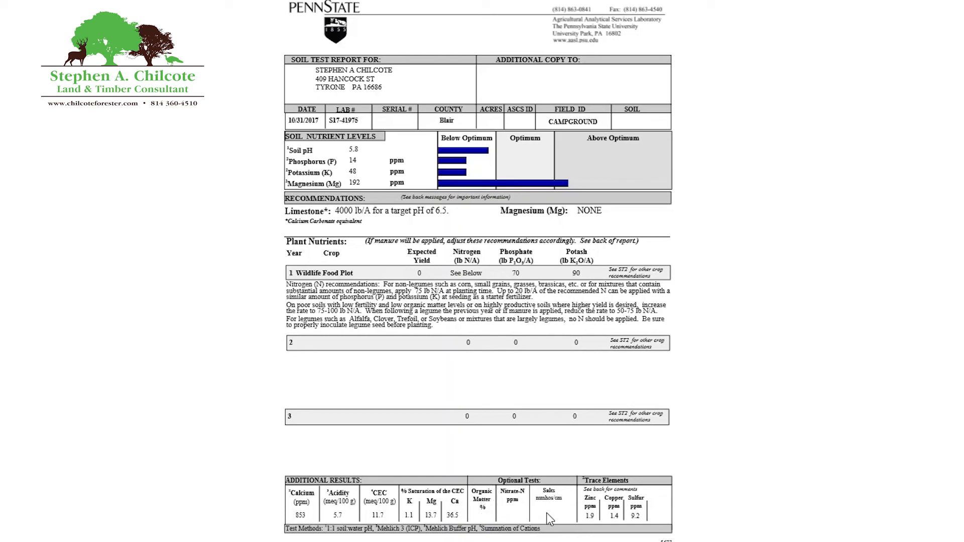
mouse_move(523, 521)
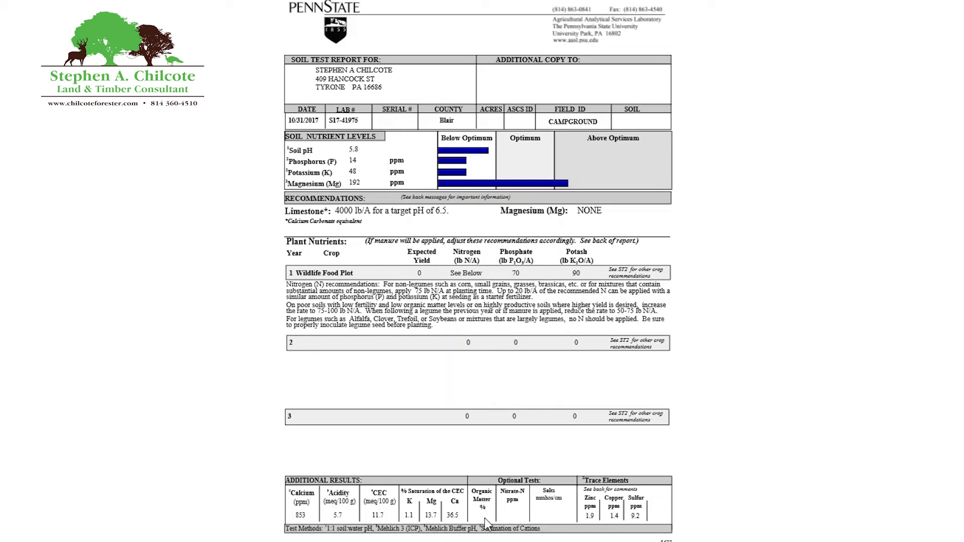
mouse_move(572, 520)
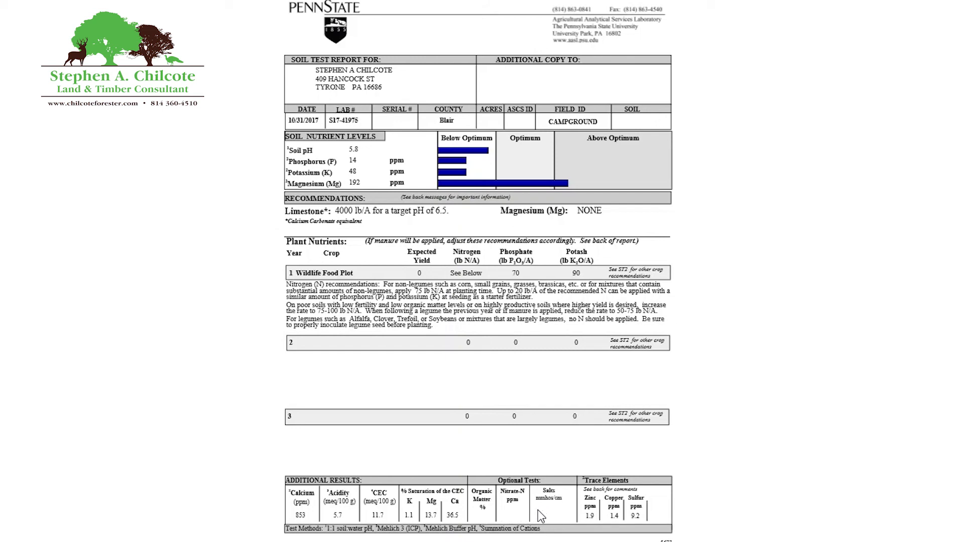
mouse_move(504, 511)
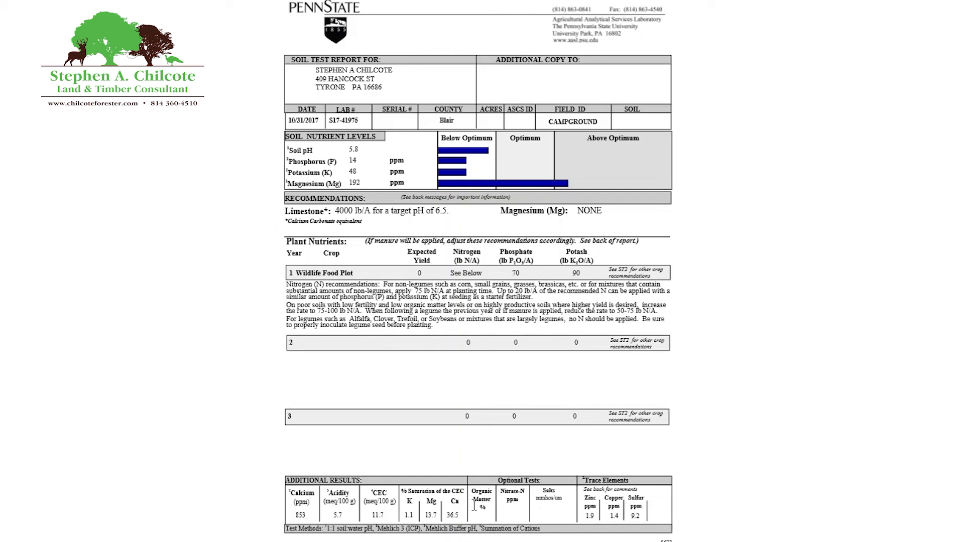
mouse_move(481, 508)
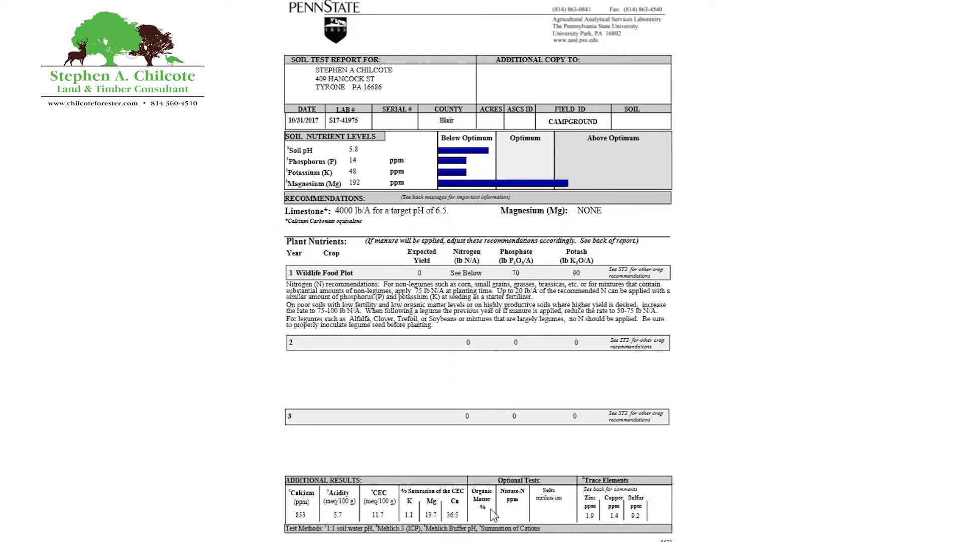
mouse_move(482, 515)
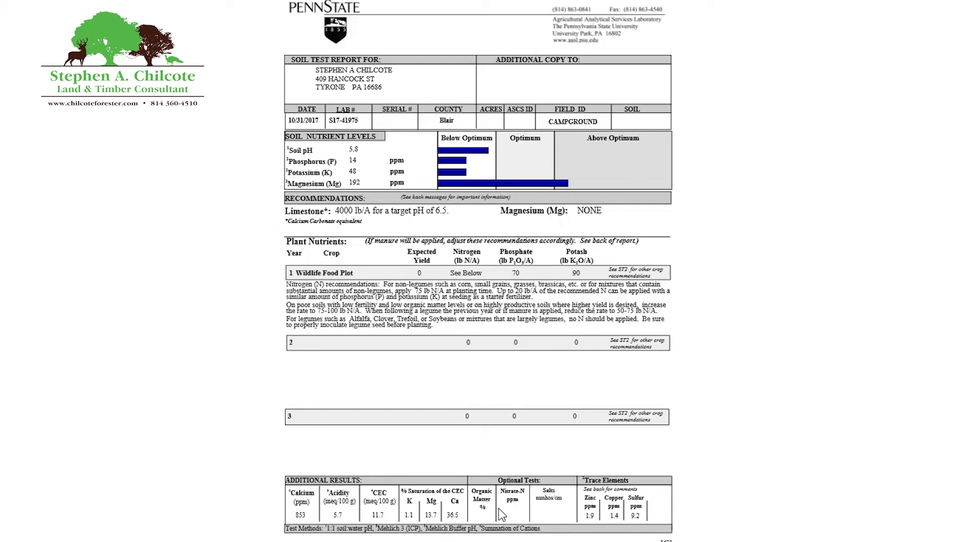
mouse_move(520, 515)
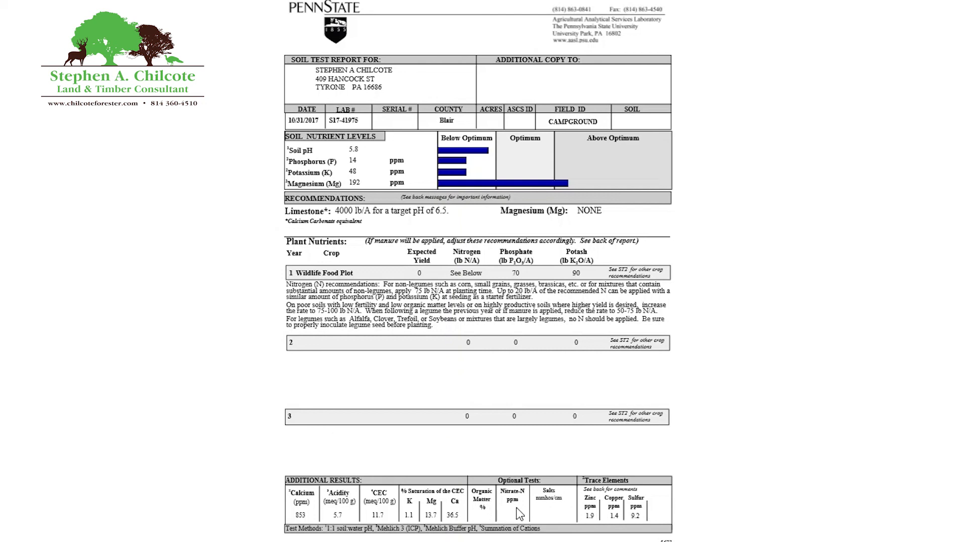
mouse_move(551, 530)
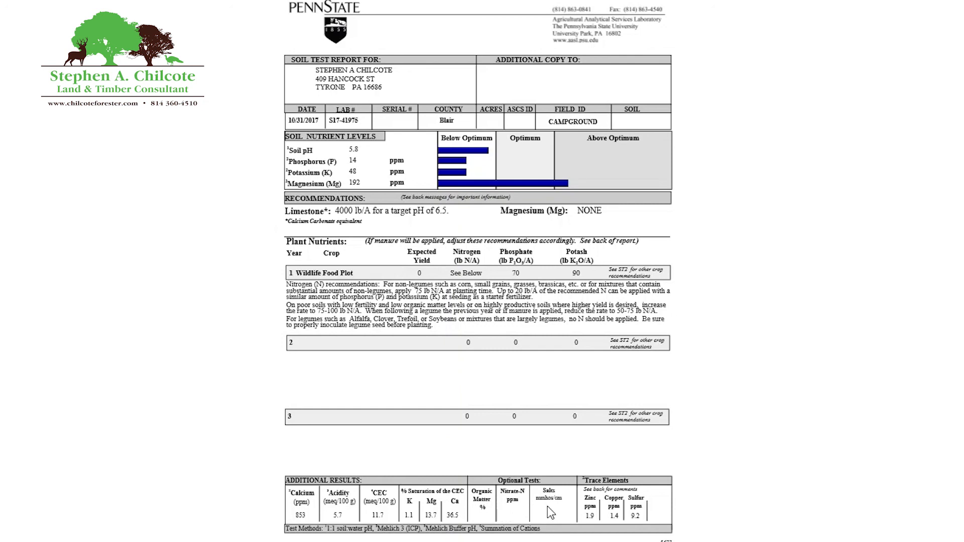
mouse_move(564, 506)
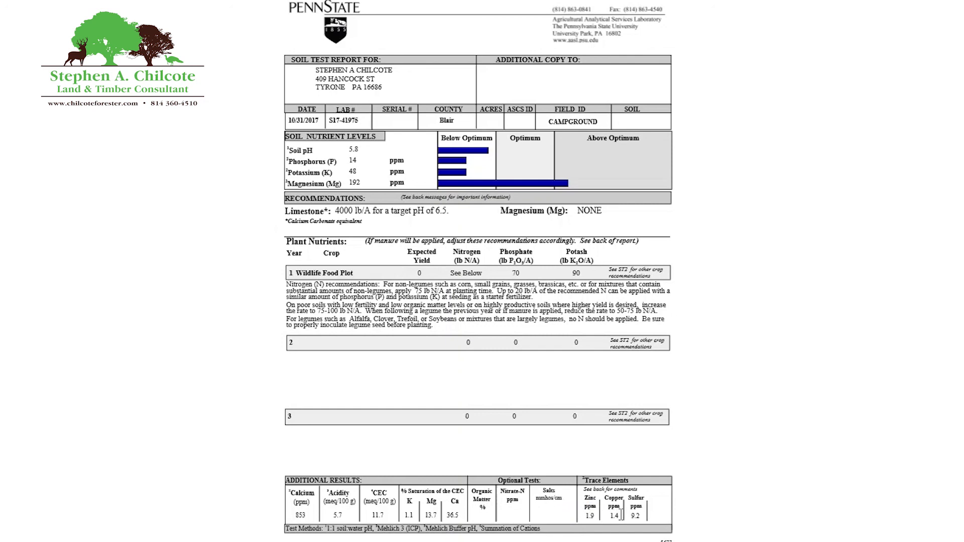
mouse_move(651, 511)
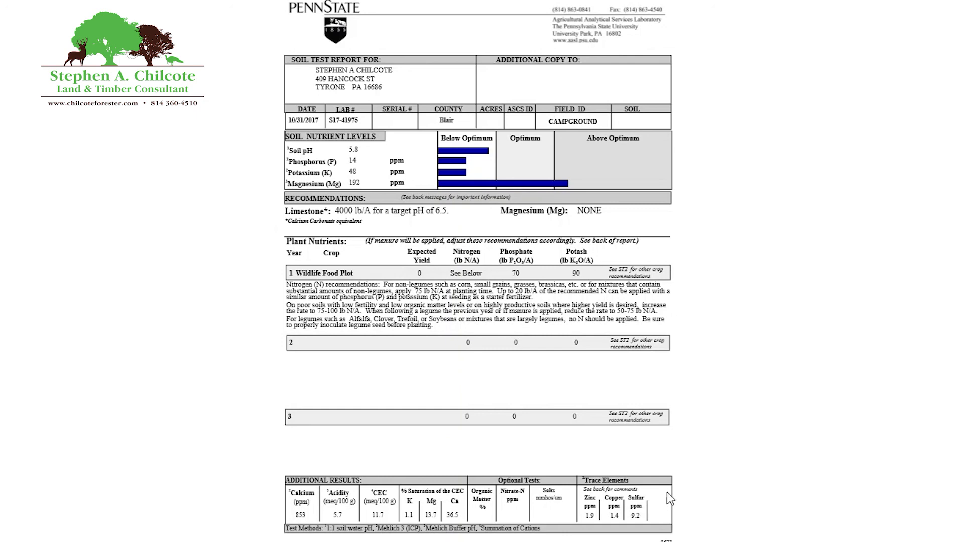
mouse_move(669, 499)
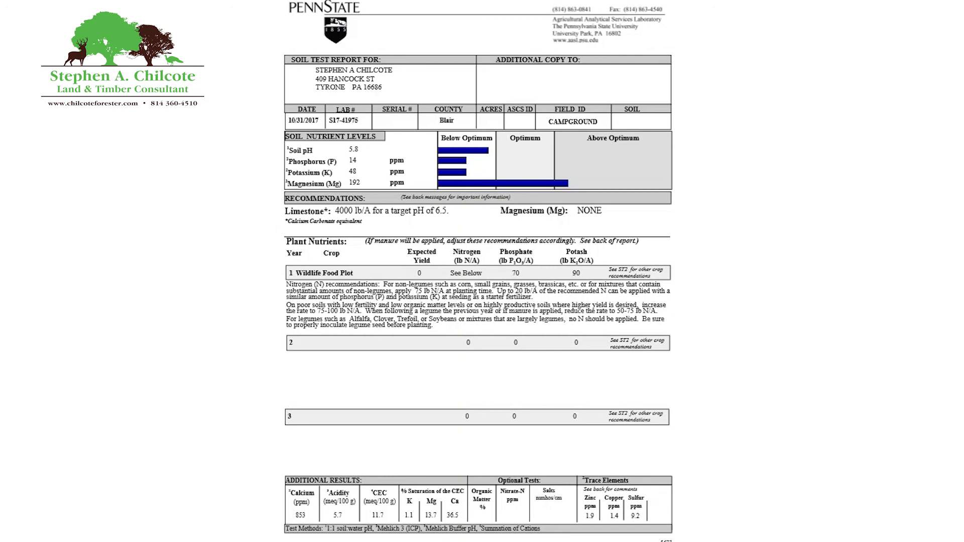
mouse_move(460, 202)
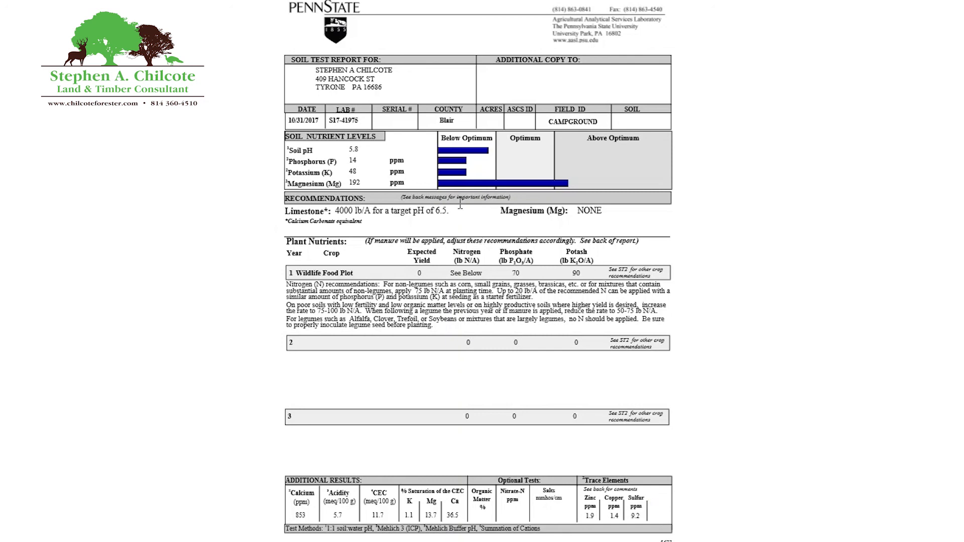
mouse_move(542, 215)
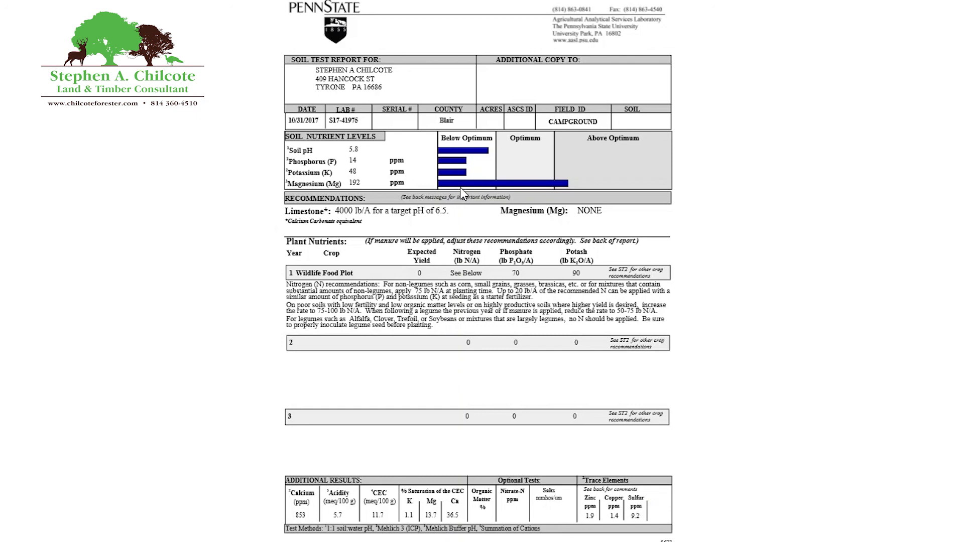
mouse_move(464, 196)
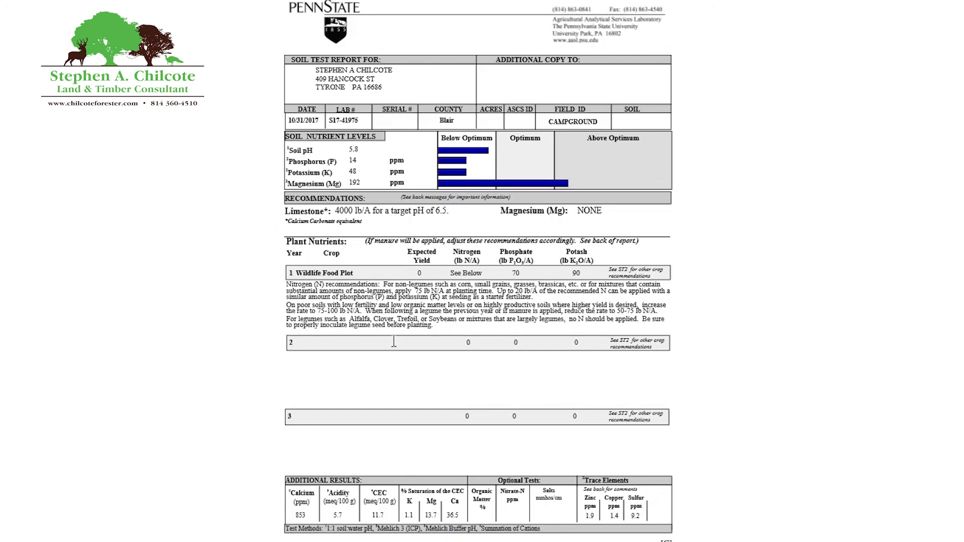
mouse_move(413, 447)
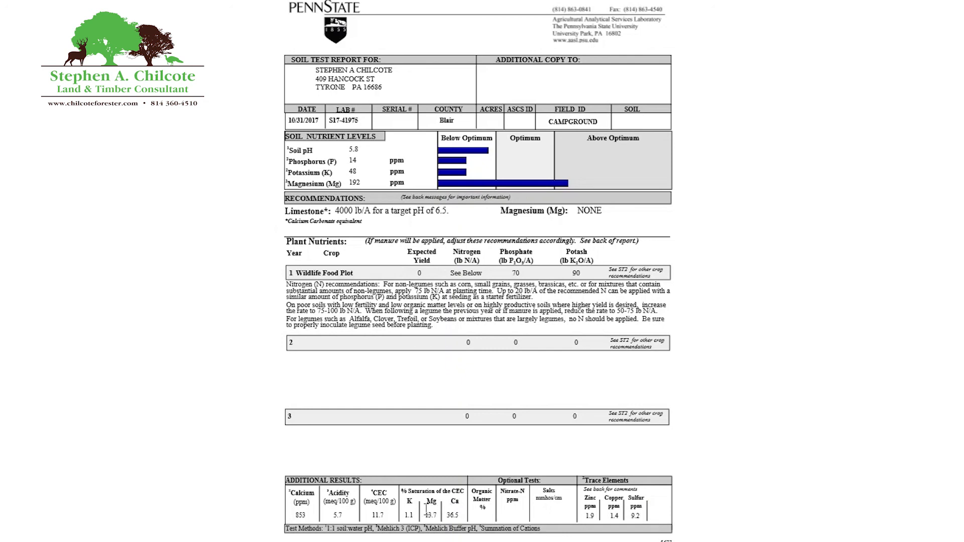
mouse_move(618, 259)
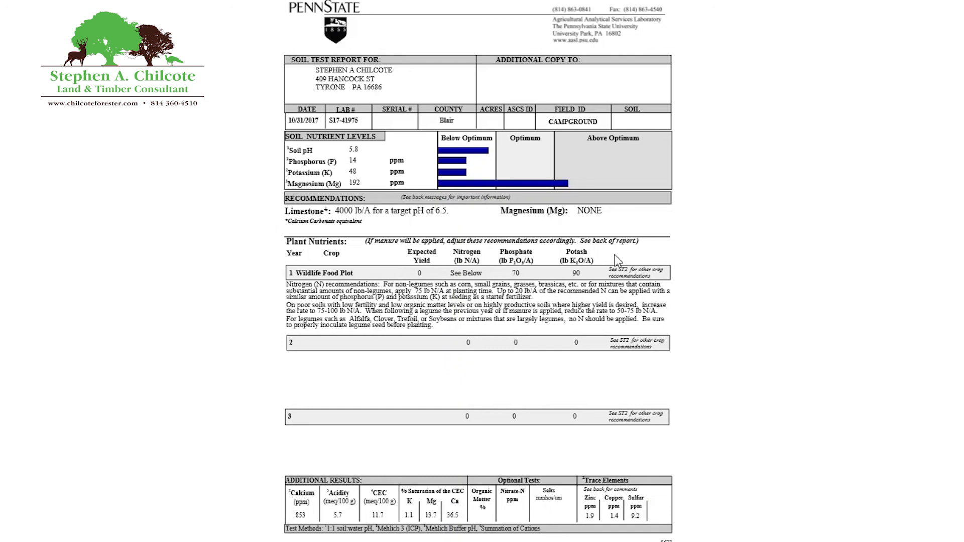
mouse_move(589, 296)
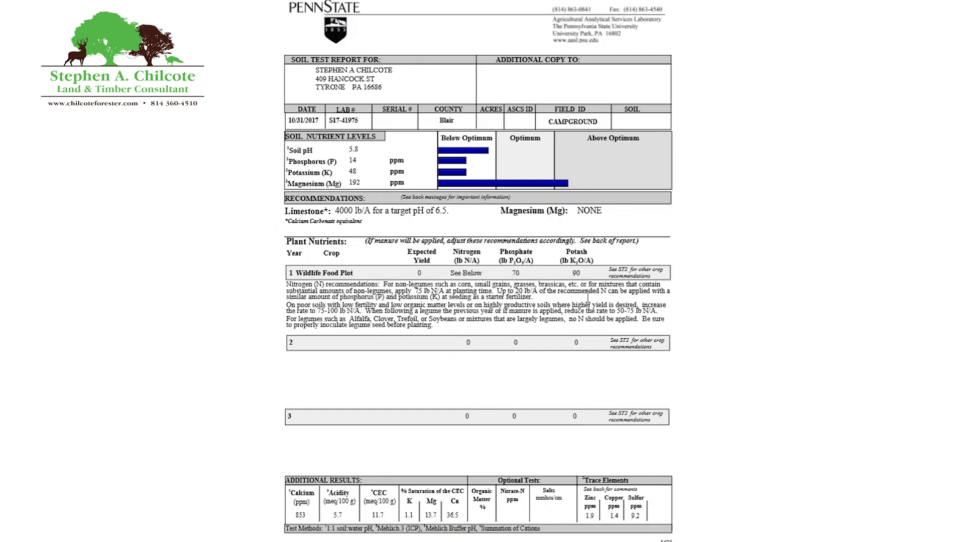